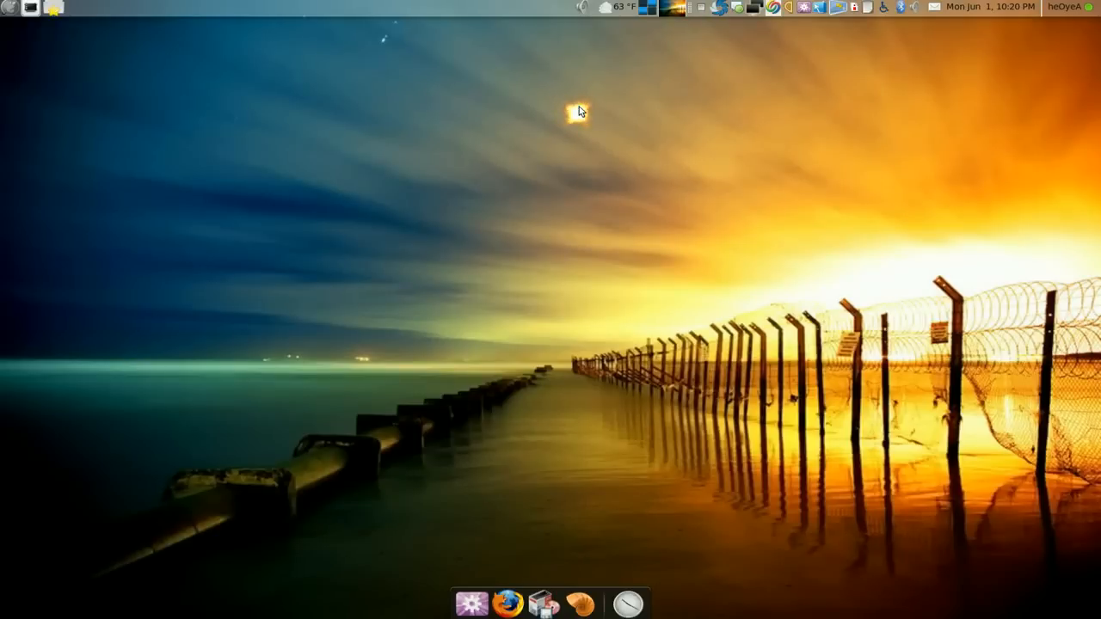
mouse_move(582, 111)
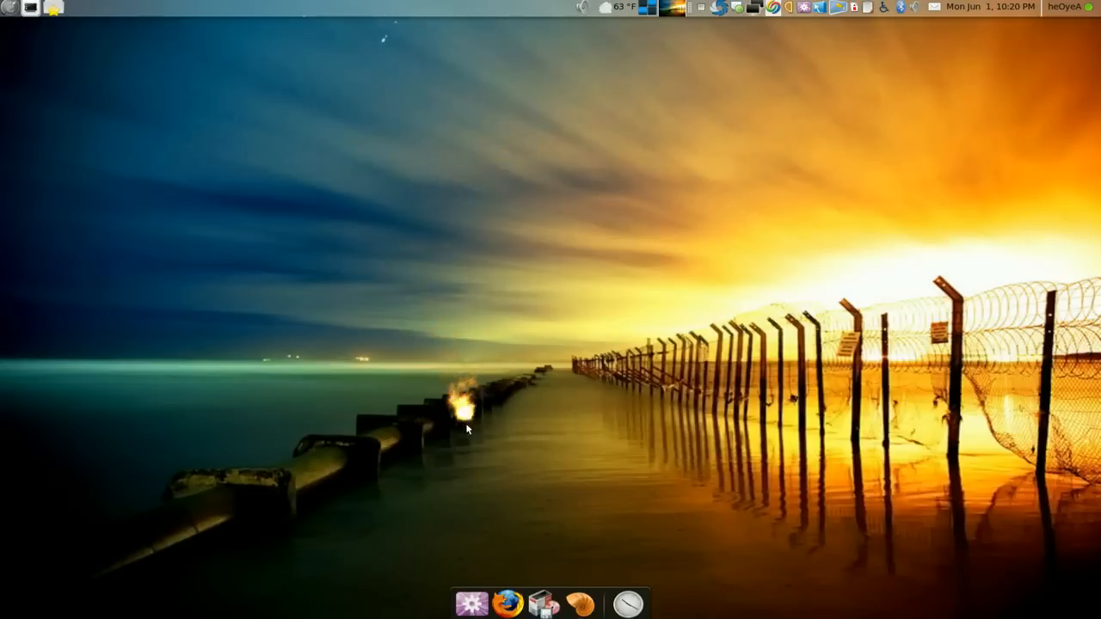
mouse_move(540, 602)
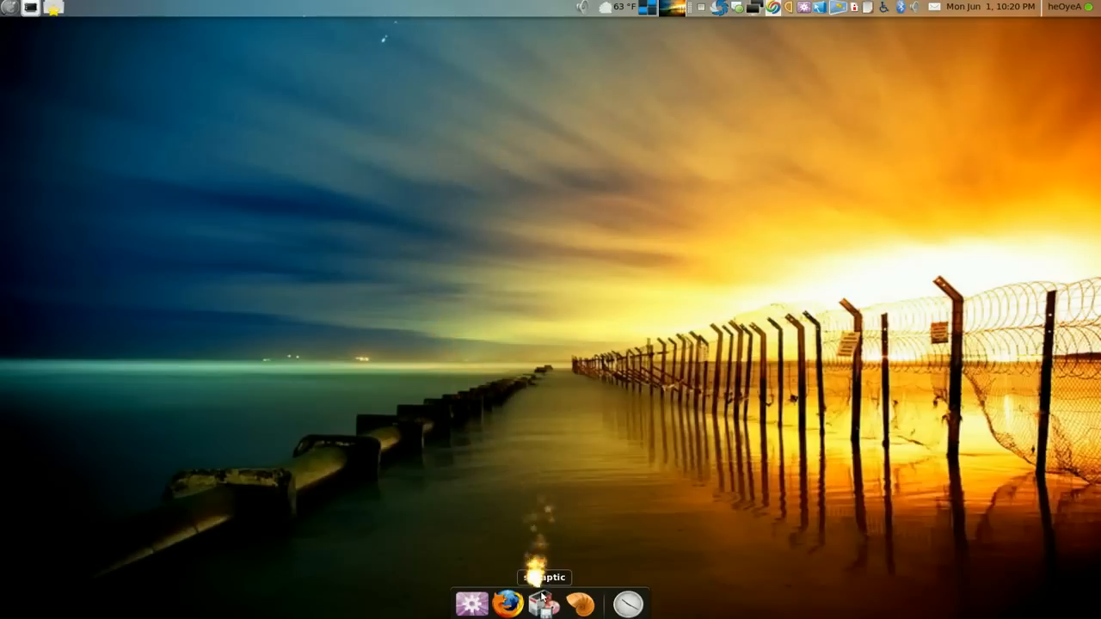
Step: Check in Synaptic that wine and msttcorefonts are installed, then minimize the window
left_click(541, 602)
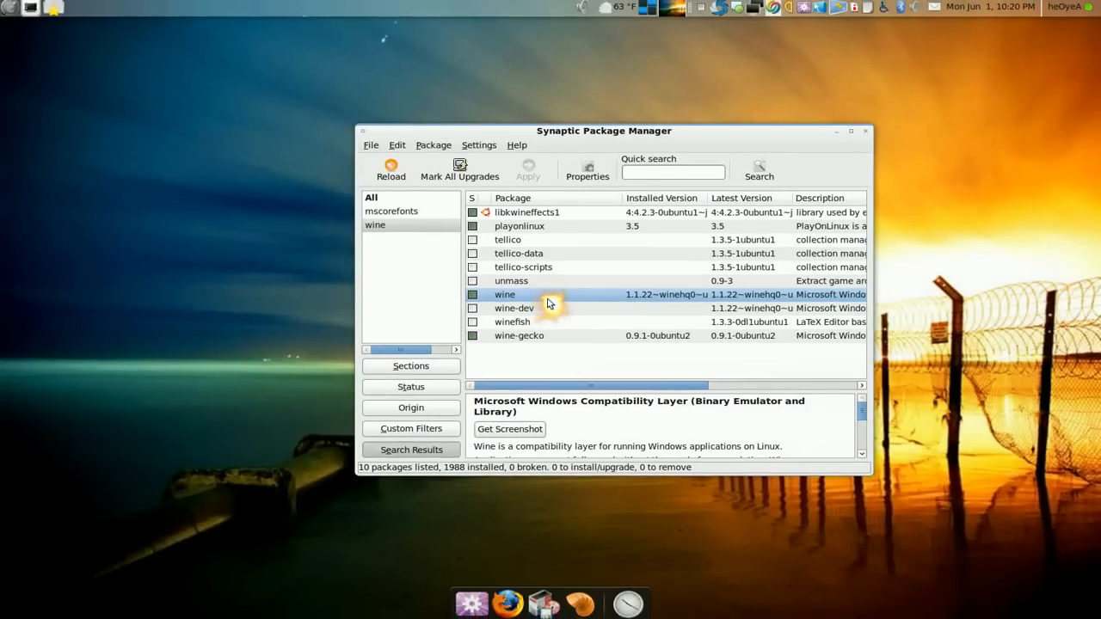
mouse_move(549, 317)
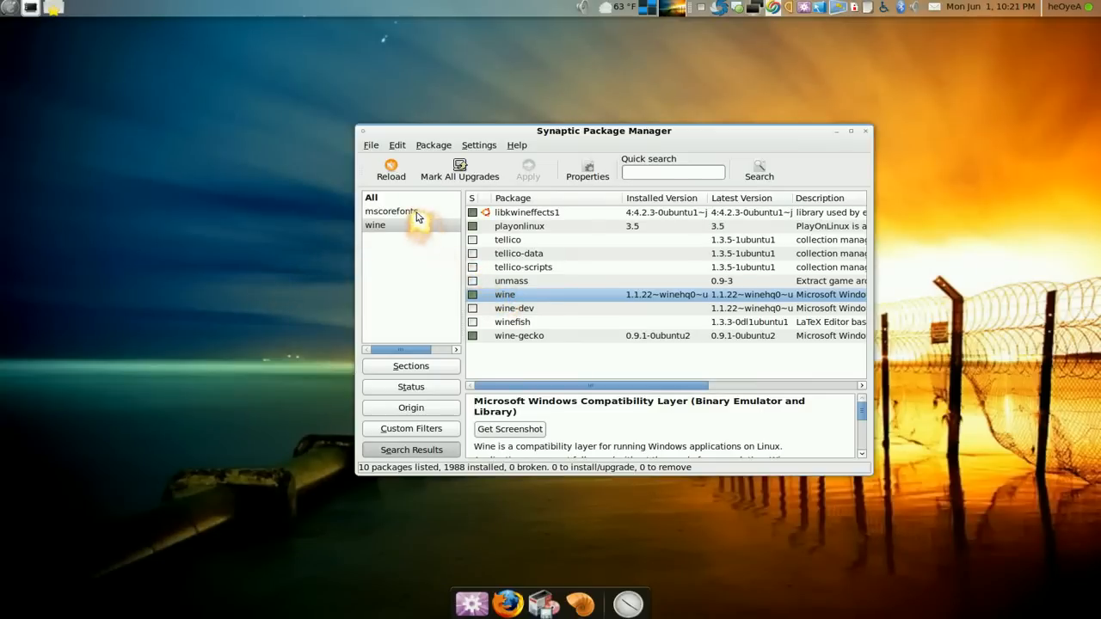
left_click(394, 211)
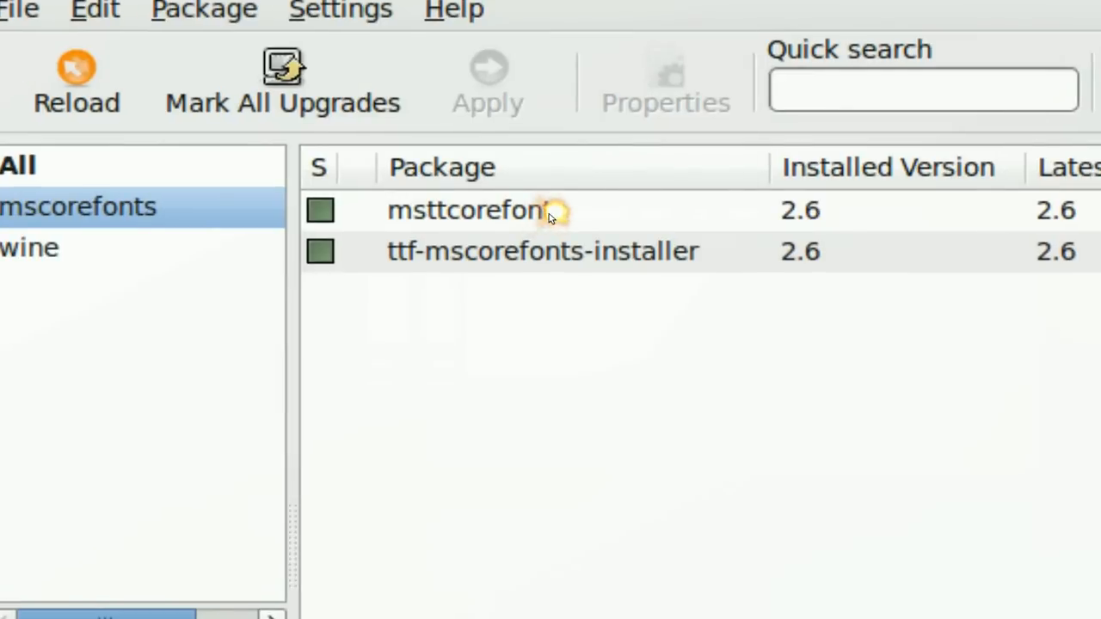
left_click(464, 211)
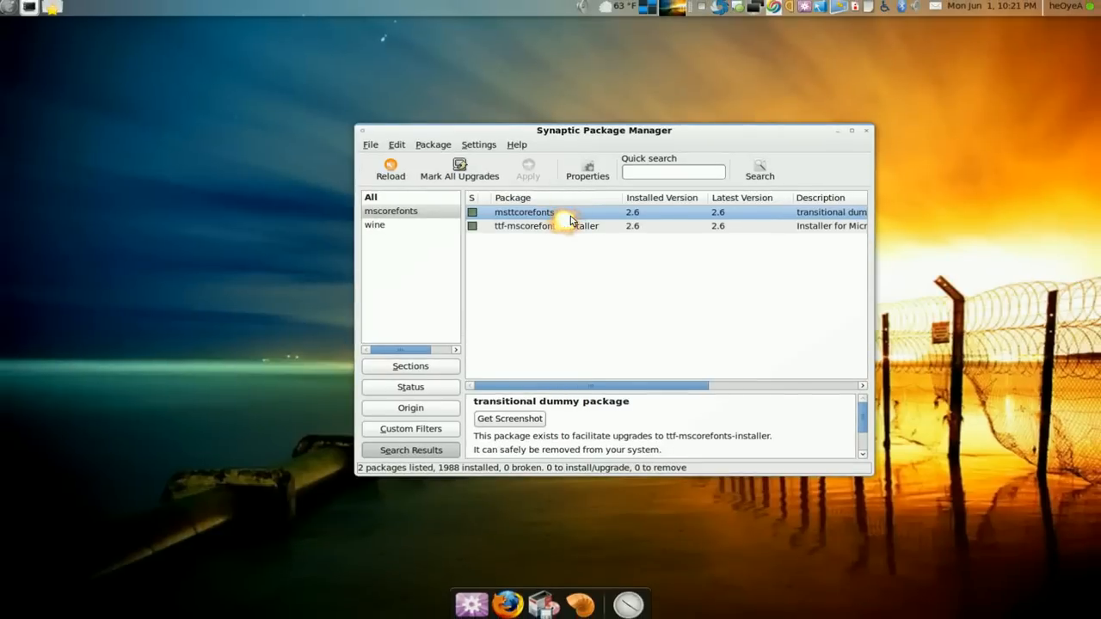
mouse_move(832, 130)
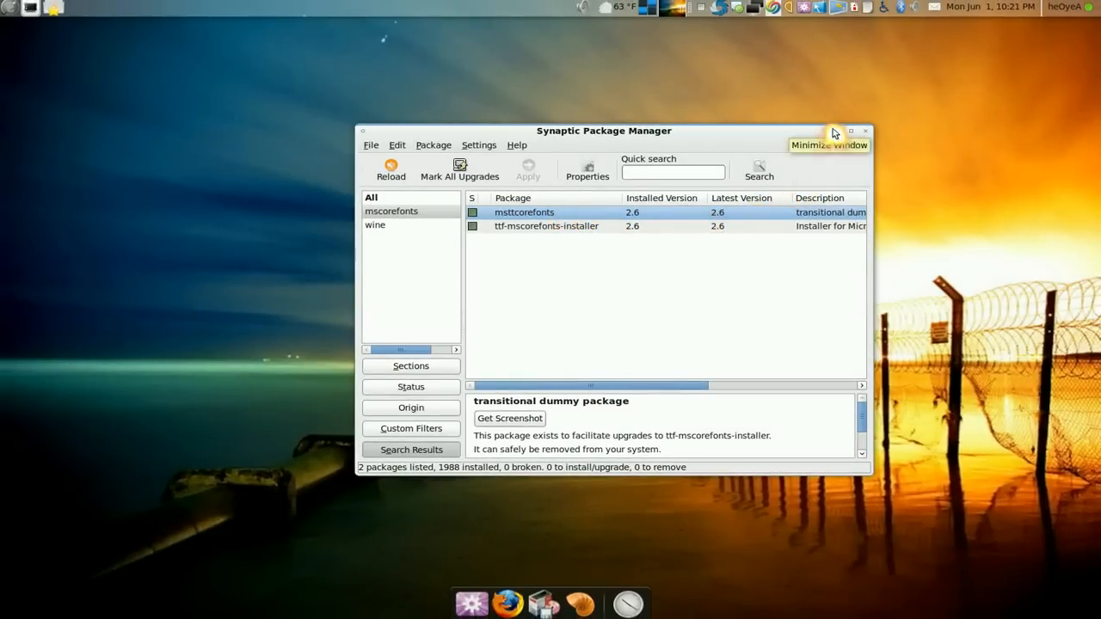
left_click(849, 131)
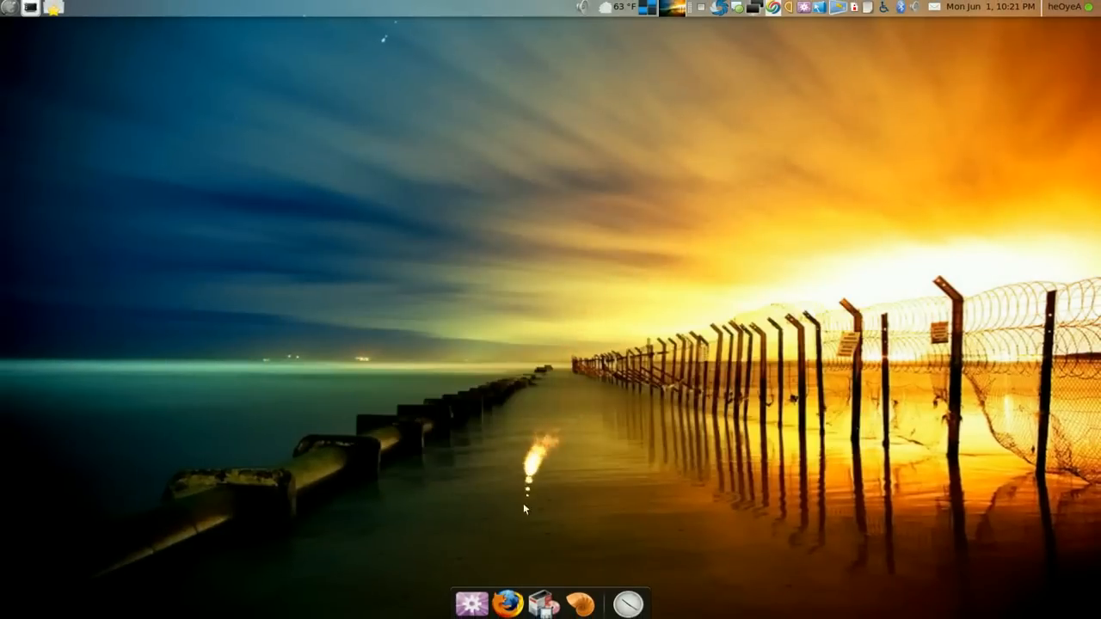
Step: Select Setup.exe in the Photoshop CS2 folder and view its Open with options, including Wine
left_click(580, 602)
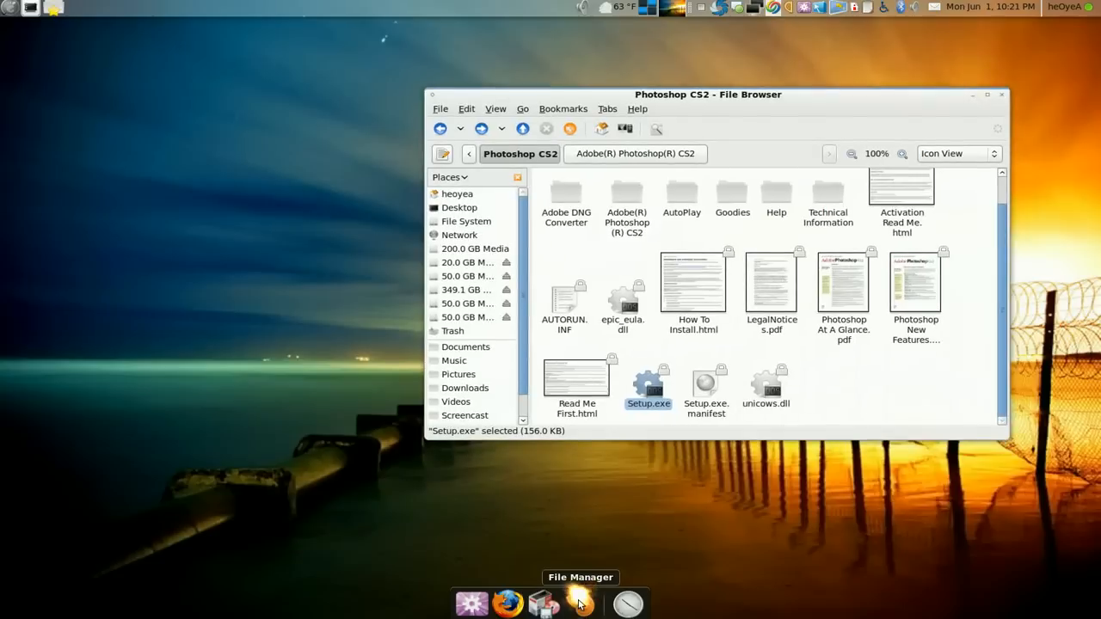
left_click(889, 383)
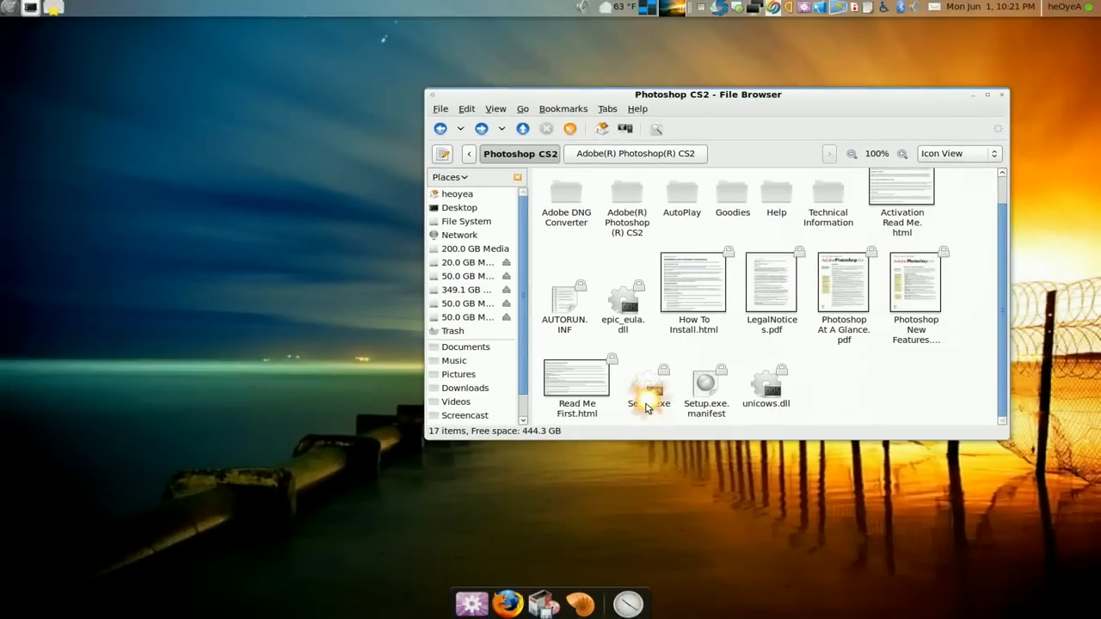
left_click(648, 383)
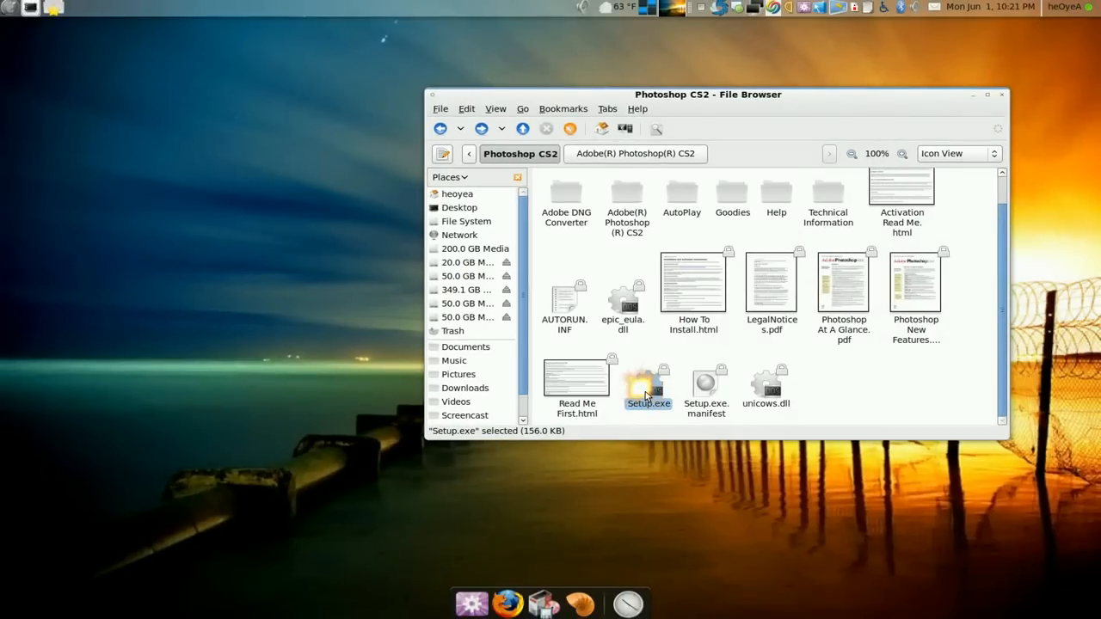
right_click(648, 387)
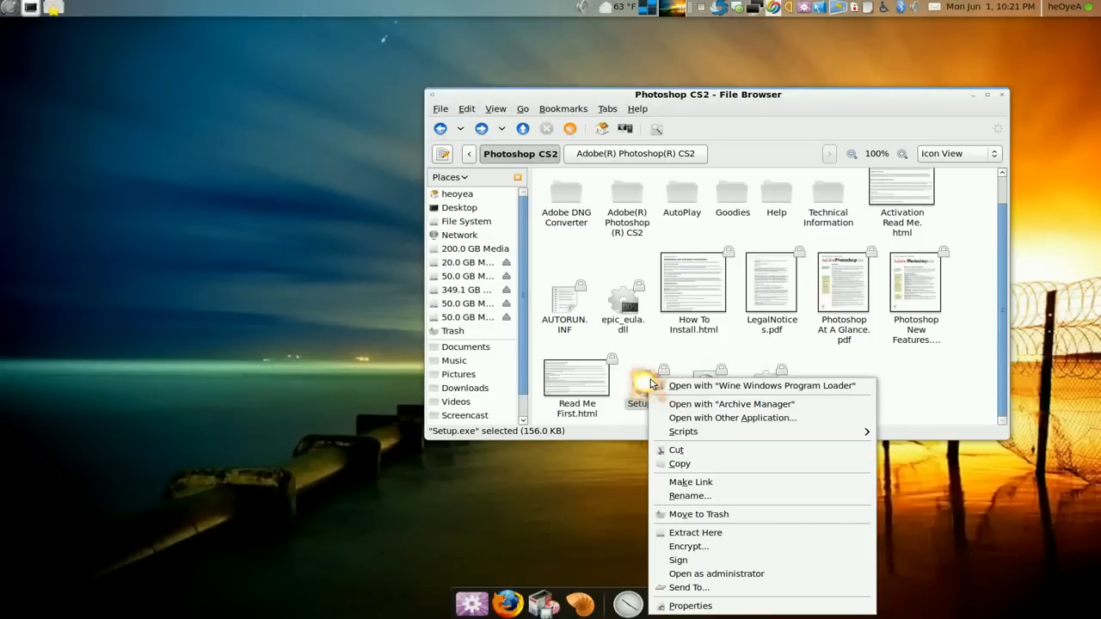
mouse_move(705, 385)
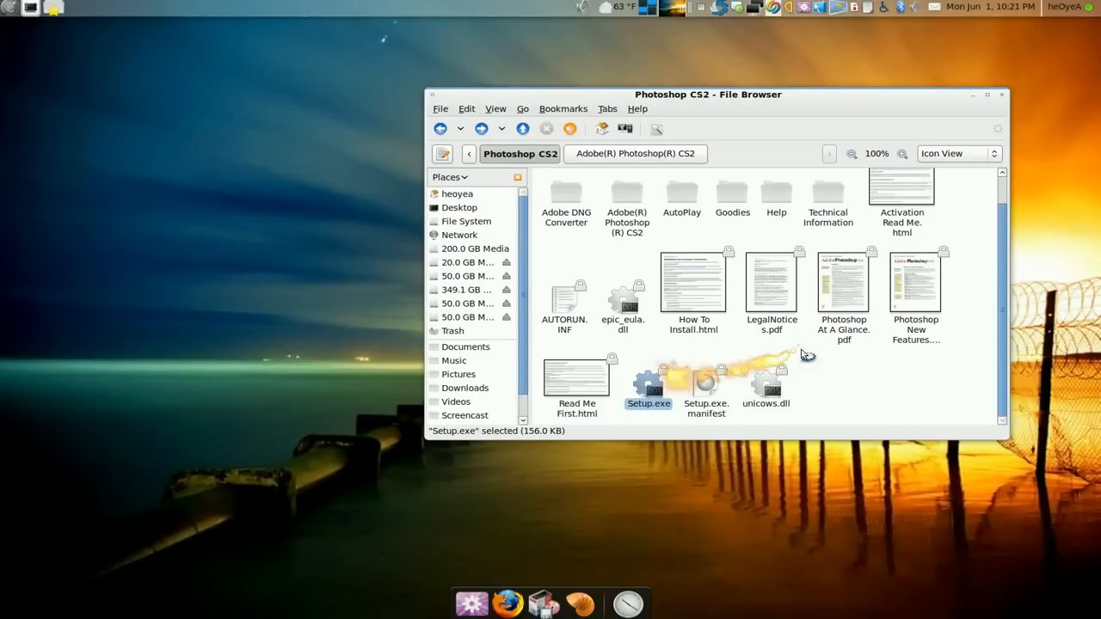
Step: Run Setup.exe with North American English and dismiss the resulting Wine program error
double_click(648, 374)
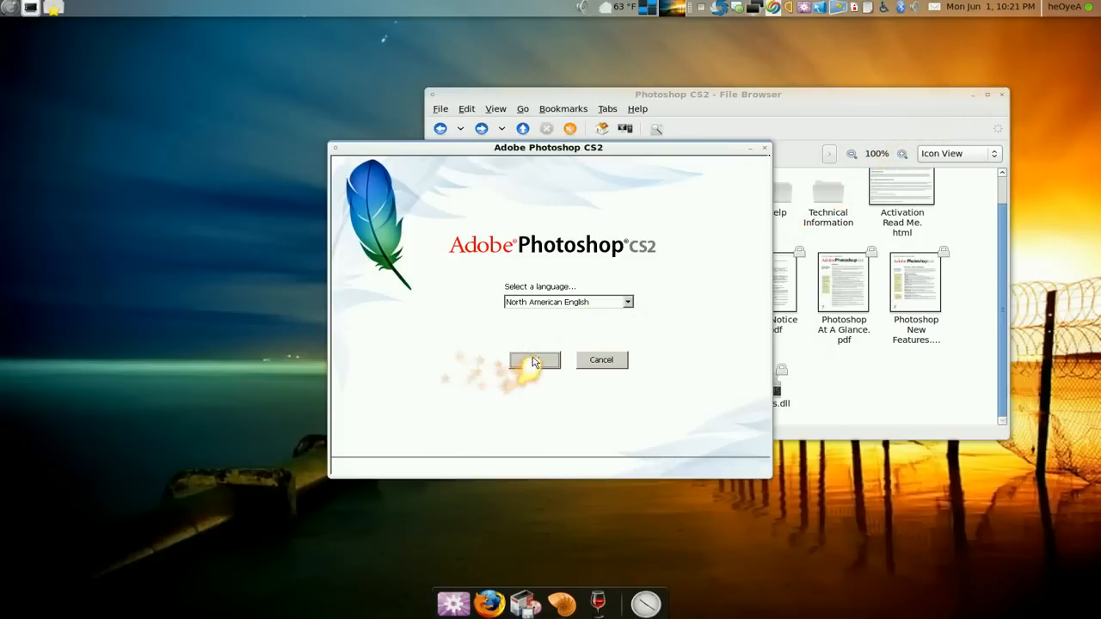
left_click(534, 359)
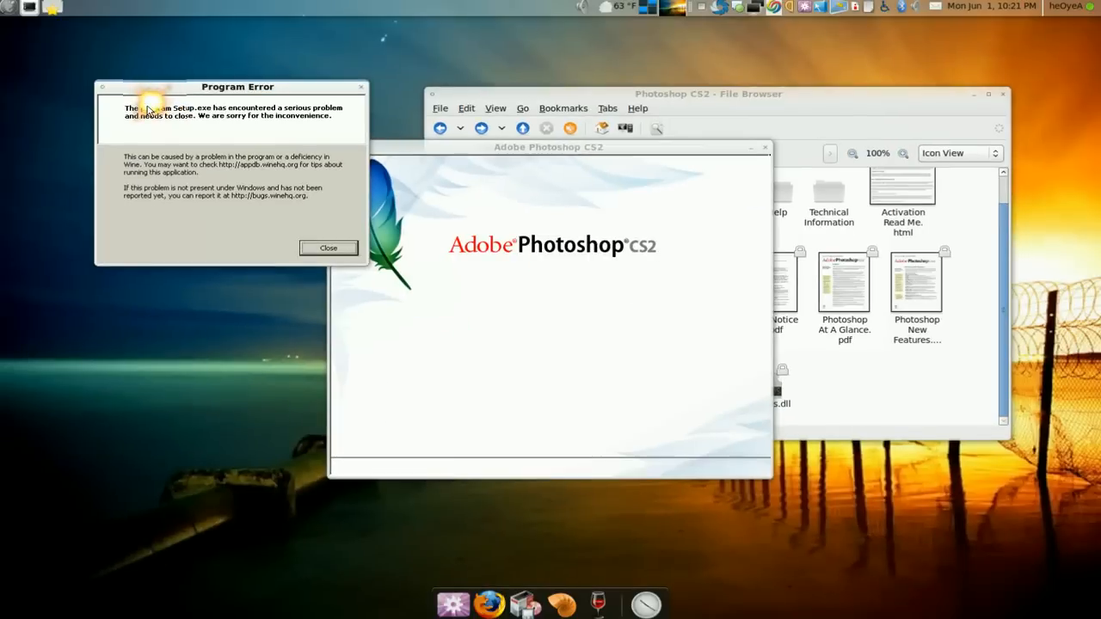
left_click(328, 248)
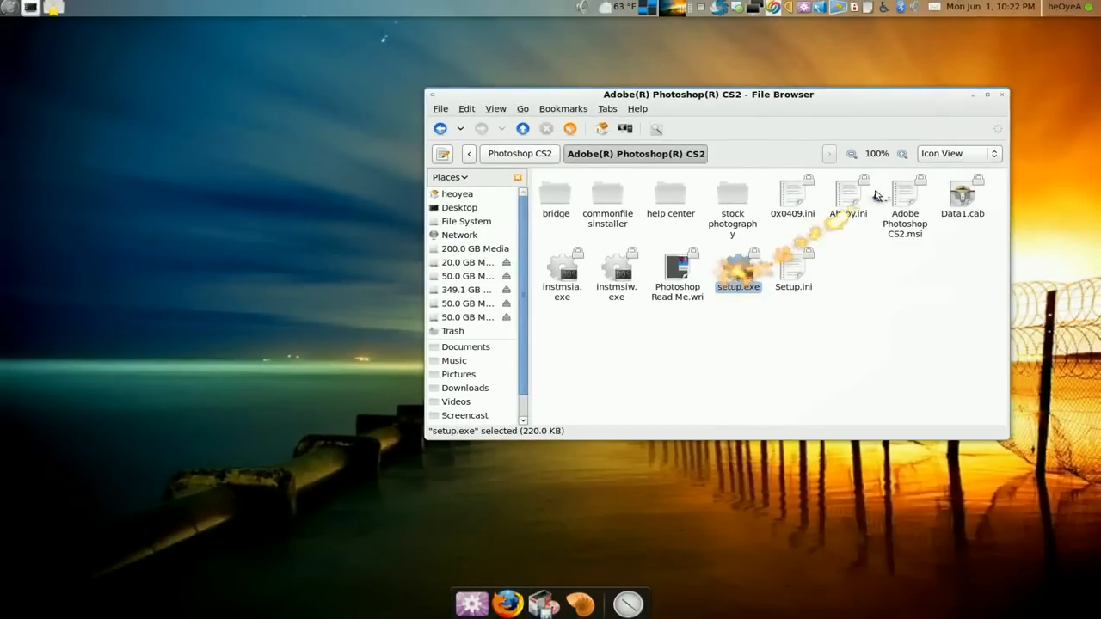
Step: Launch the inner setup.exe, enter user name 'Bonster' and choose the 30-day trial
double_click(738, 257)
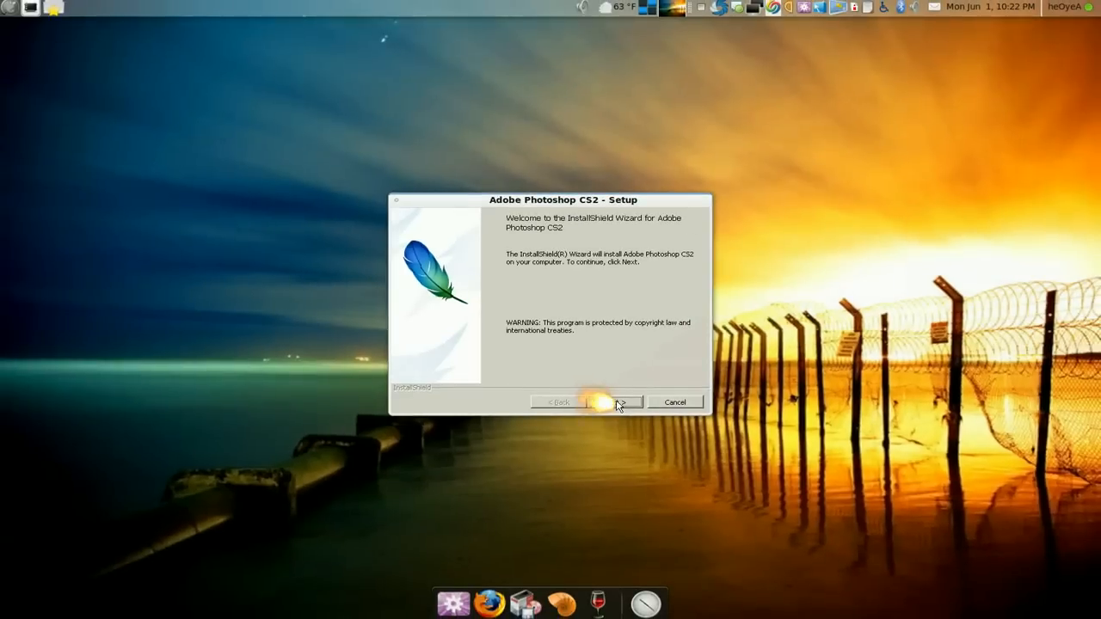
left_click(618, 402)
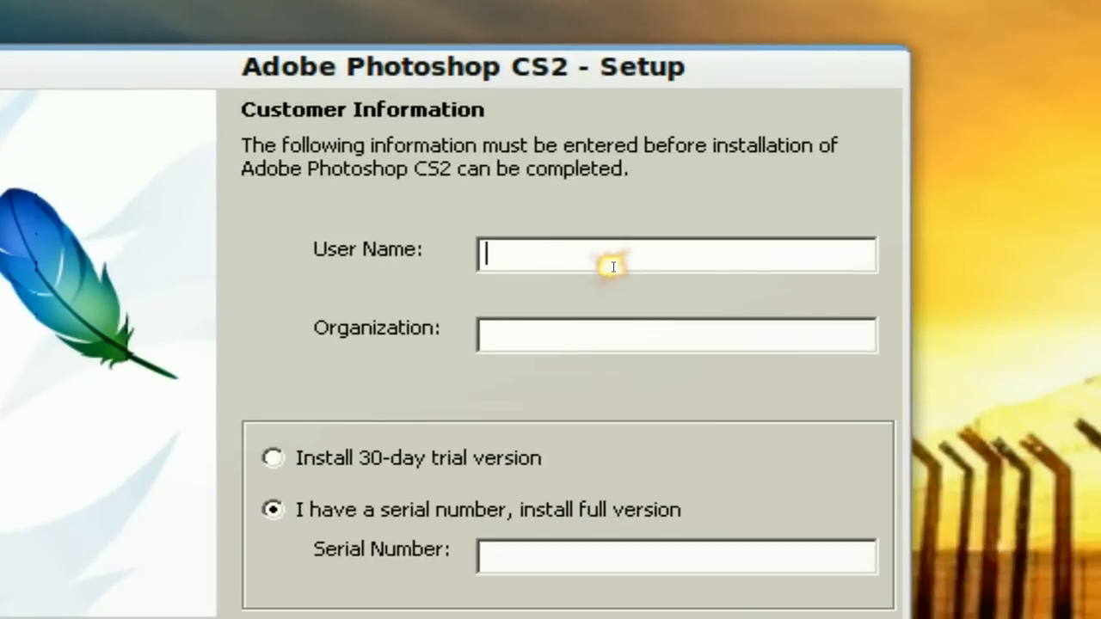
type("Bonster")
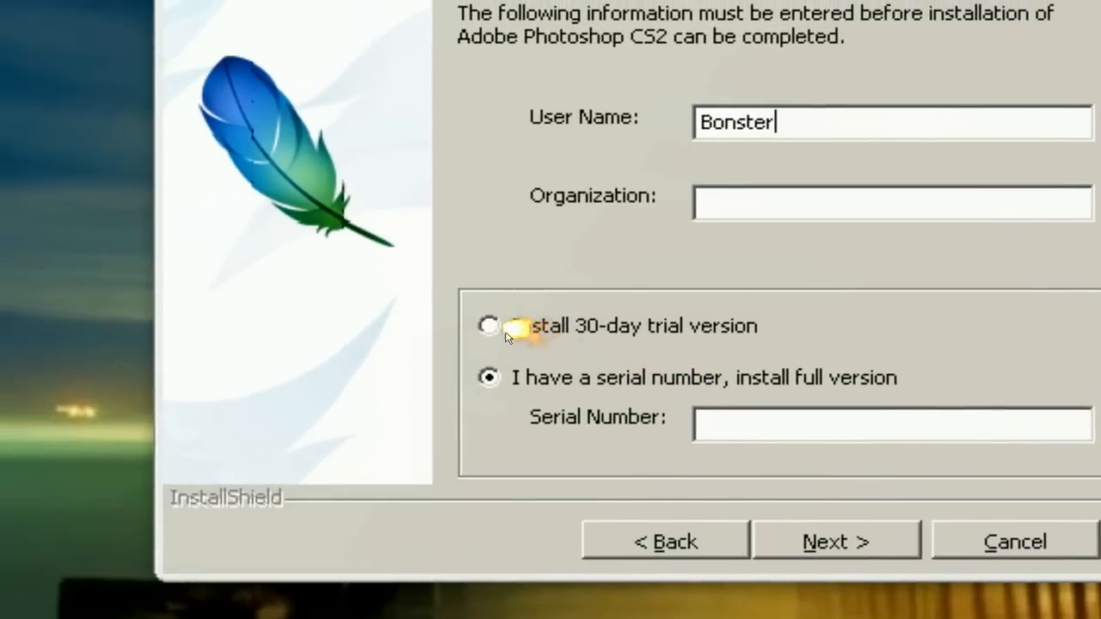
left_click(489, 326)
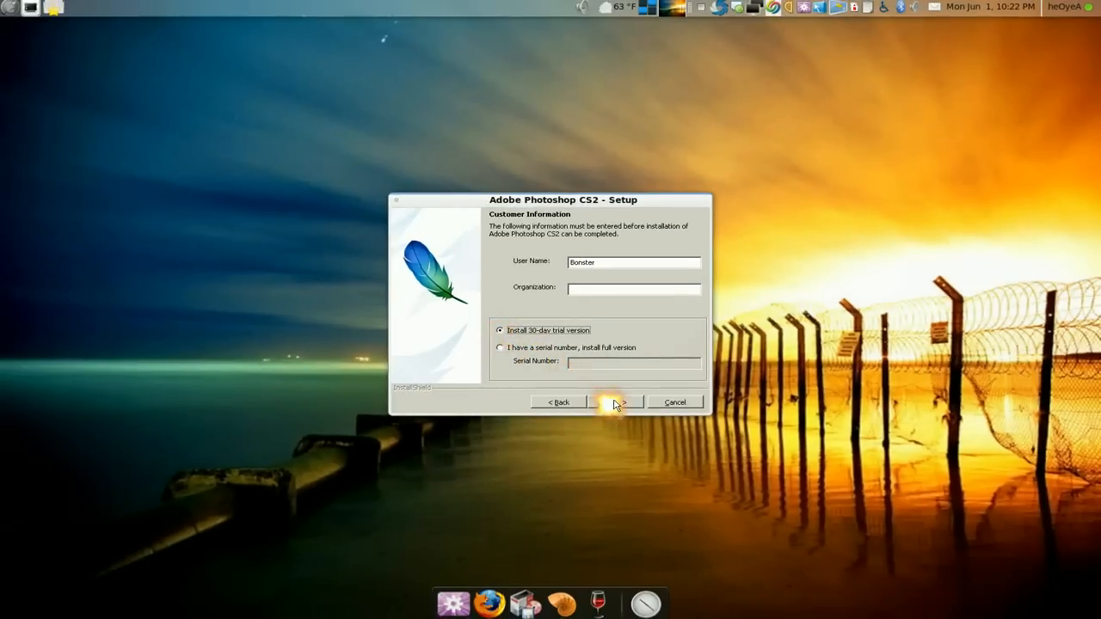
Step: Continue past Customer Information with default destination folder and file associations to Ready to Install
left_click(615, 401)
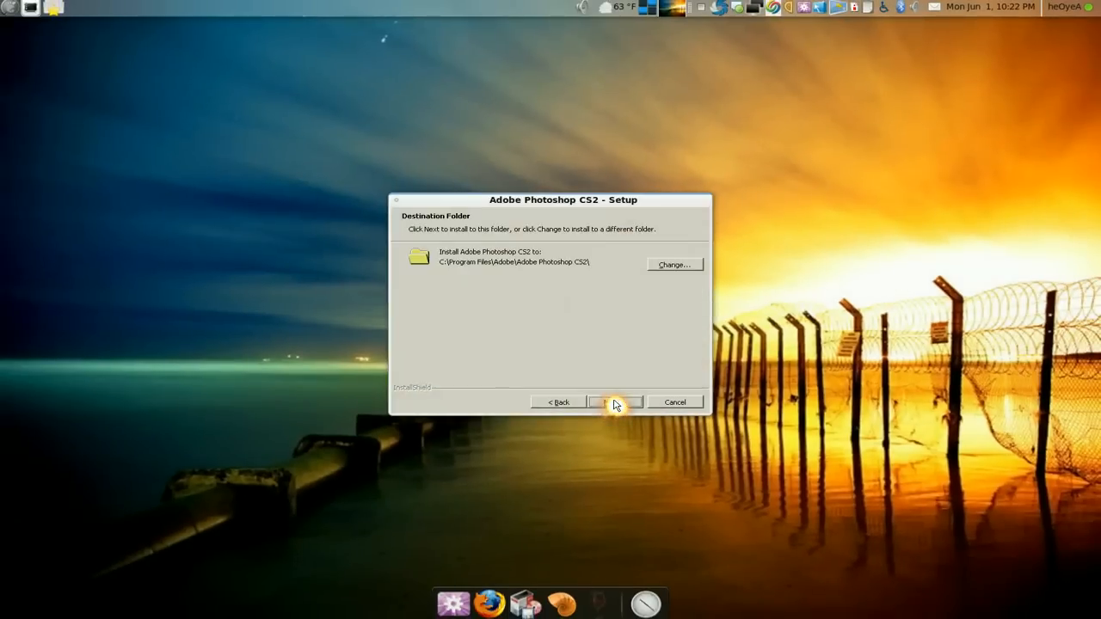
mouse_move(598, 331)
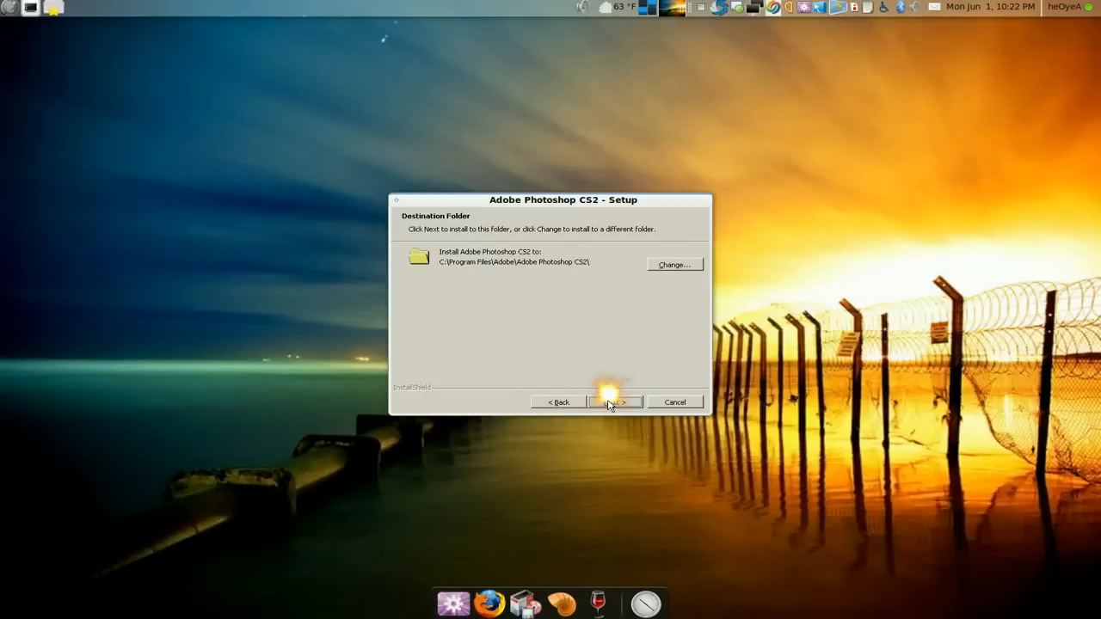
mouse_move(622, 374)
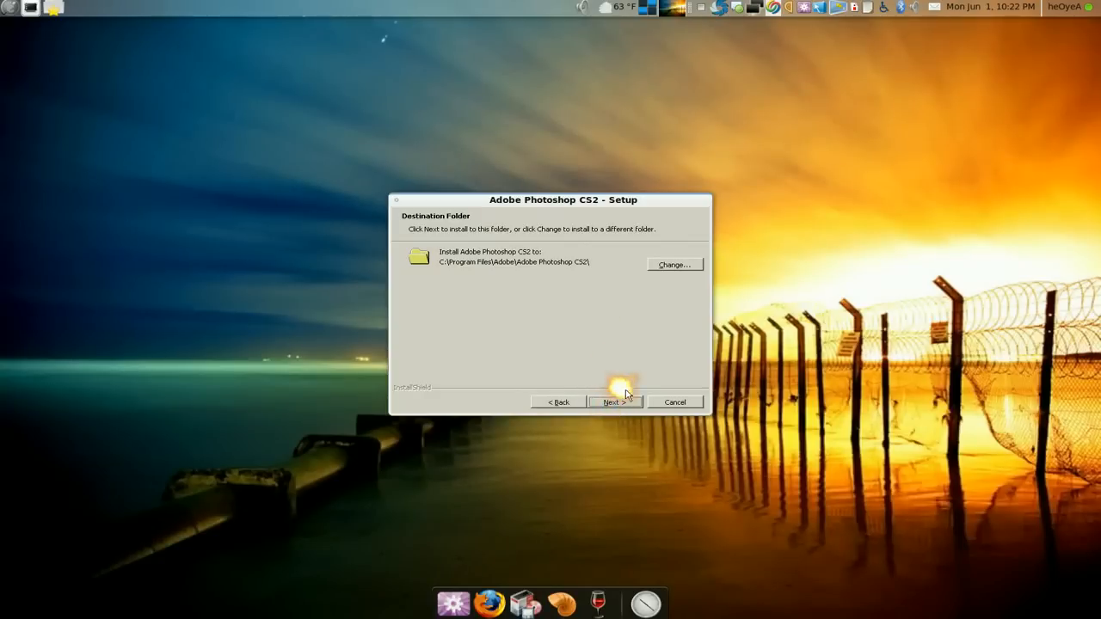
left_click(615, 401)
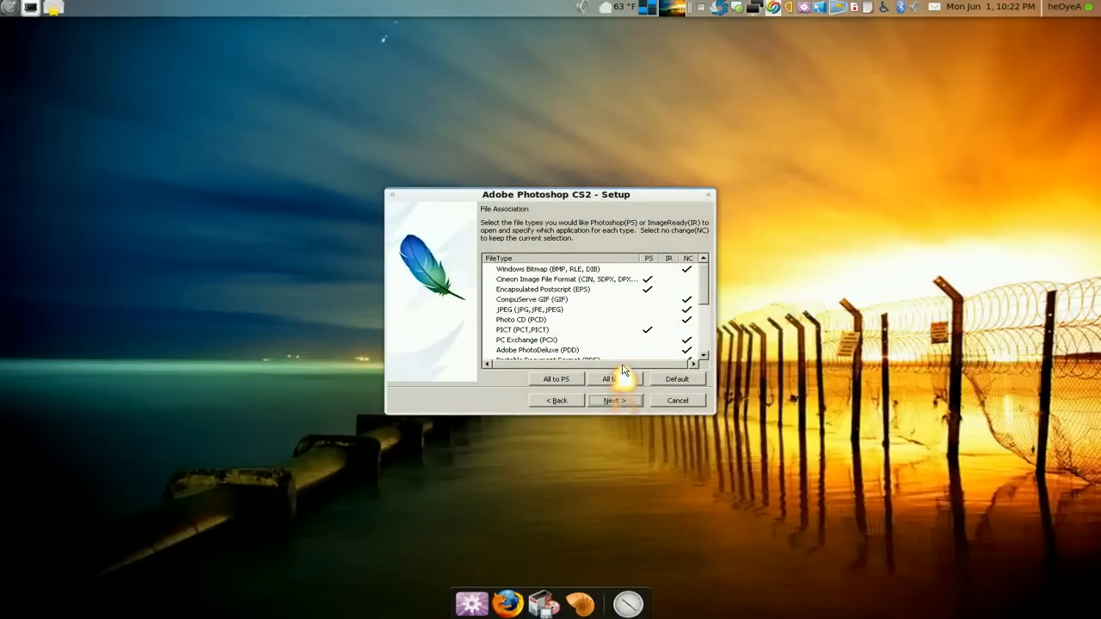
left_click(614, 400)
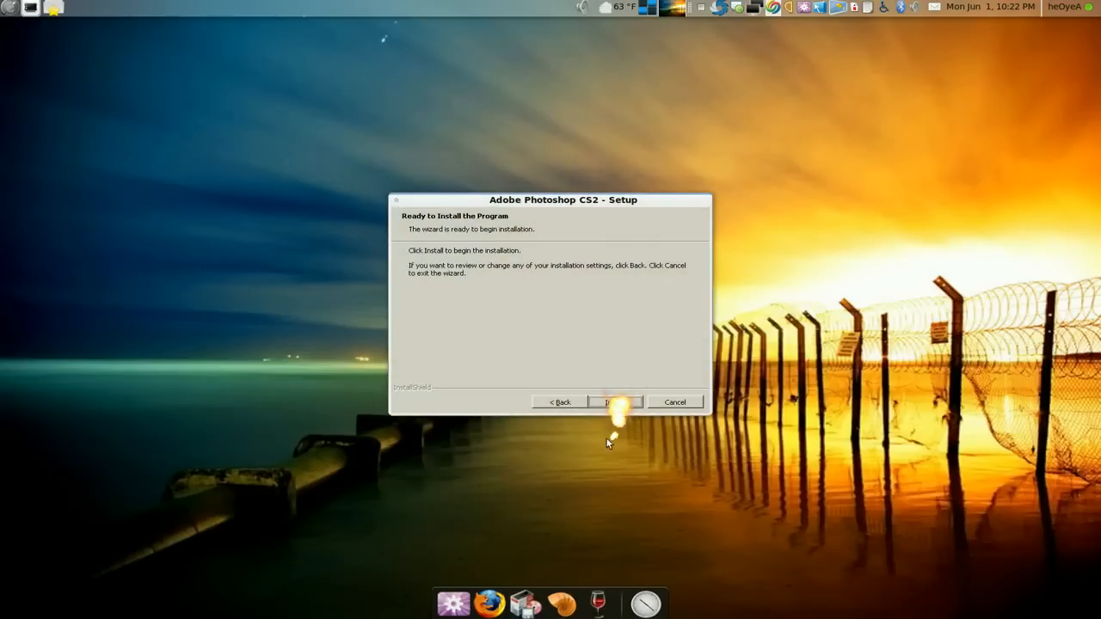
Step: Run the Photoshop CS2 install to completion and clear the readme option
left_click(614, 402)
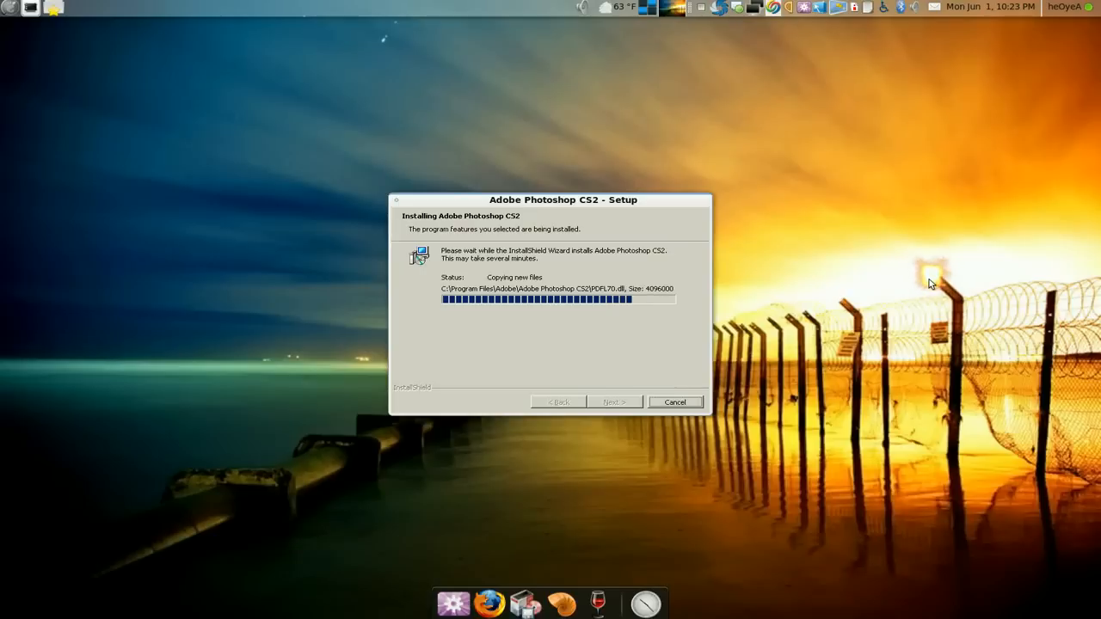
mouse_move(643, 113)
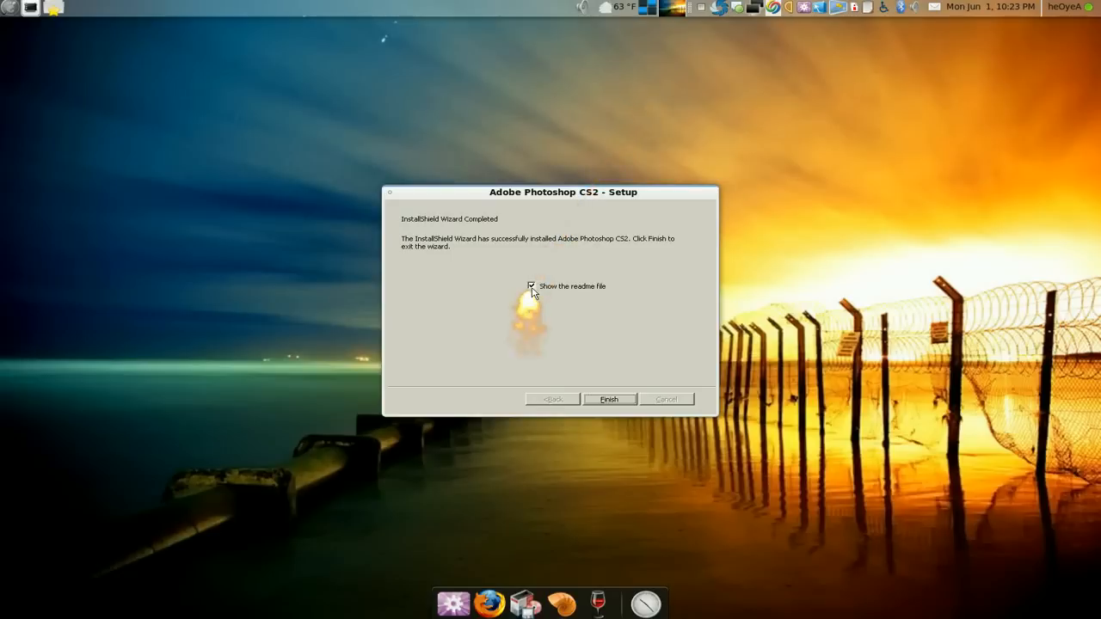
left_click(531, 286)
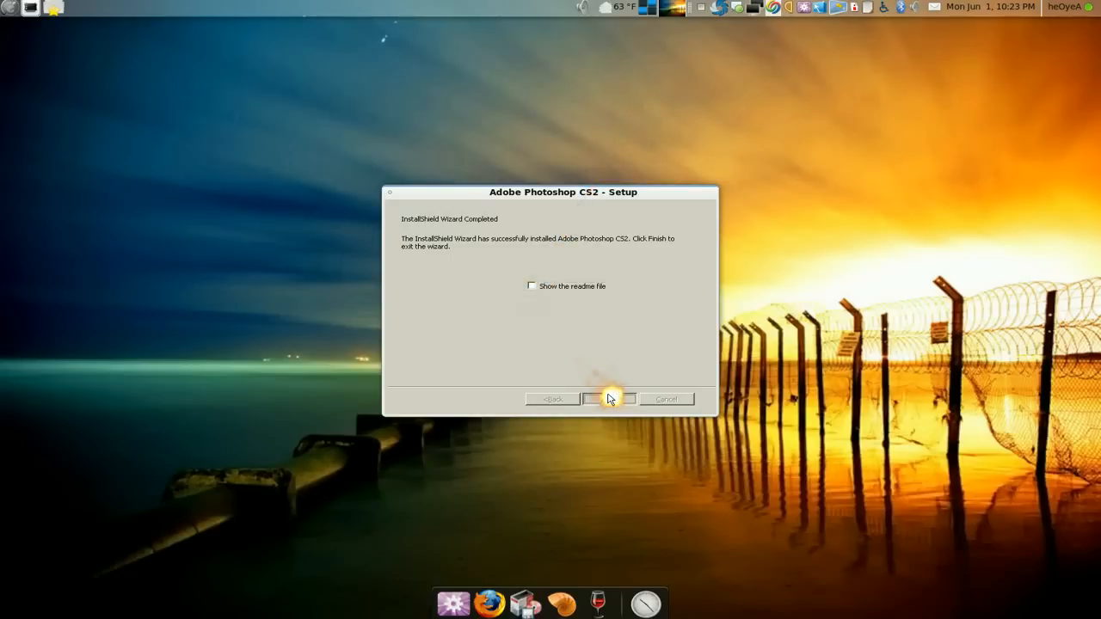
Step: Finish the wizard and launch Adobe Photoshop CS2 from the applications menu
left_click(610, 398)
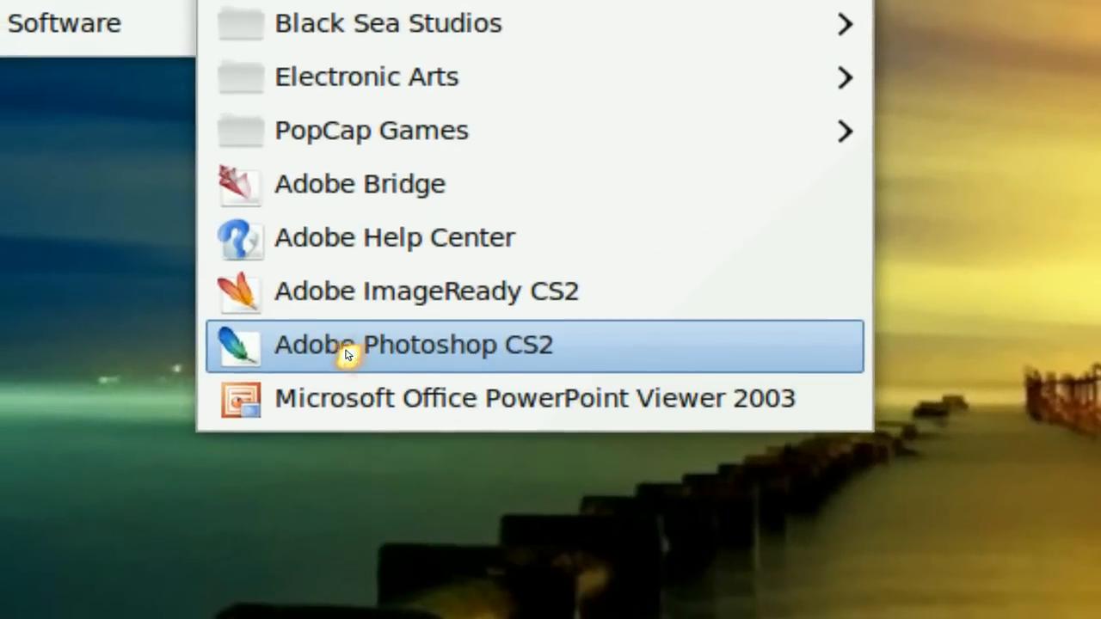
left_click(412, 344)
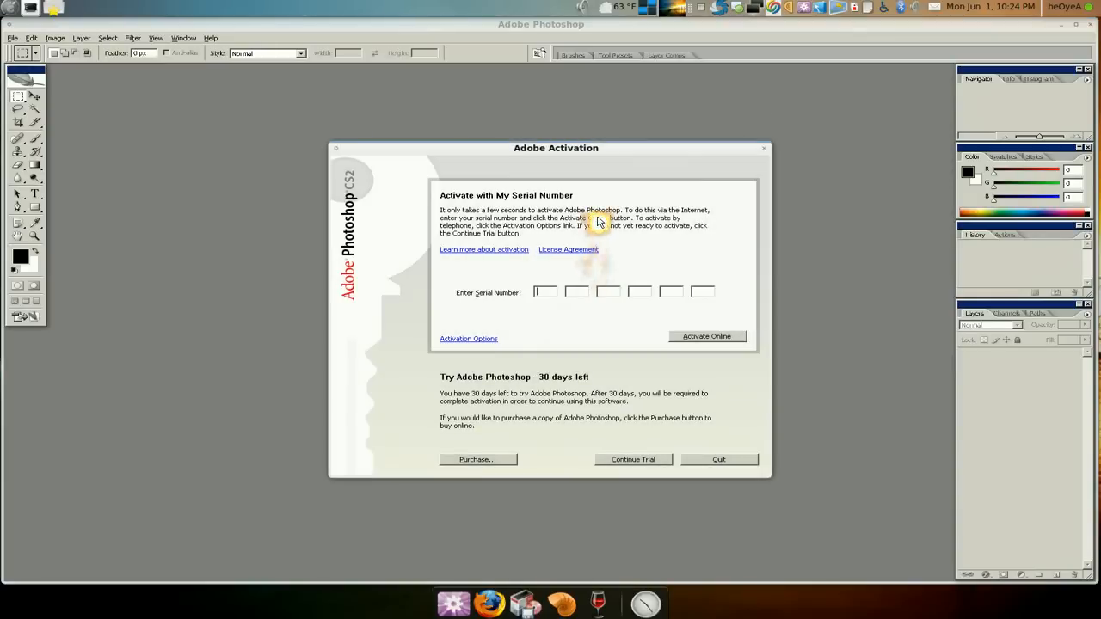
mouse_move(559, 314)
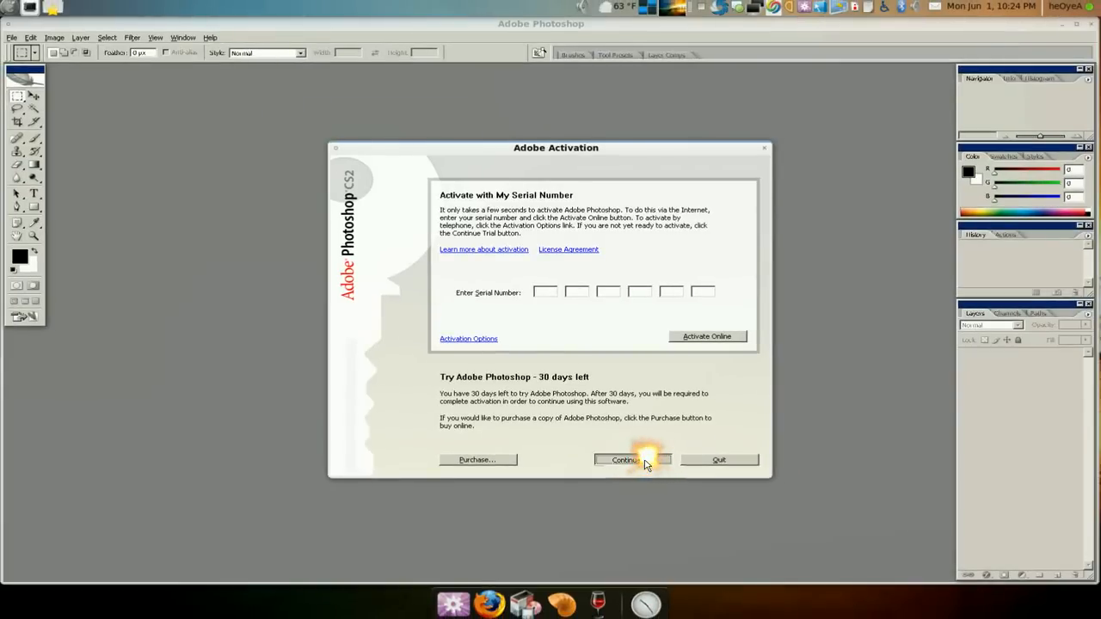
Step: Choose Continue Trial in the Adobe Activation dialog to run in trial mode
left_click(623, 460)
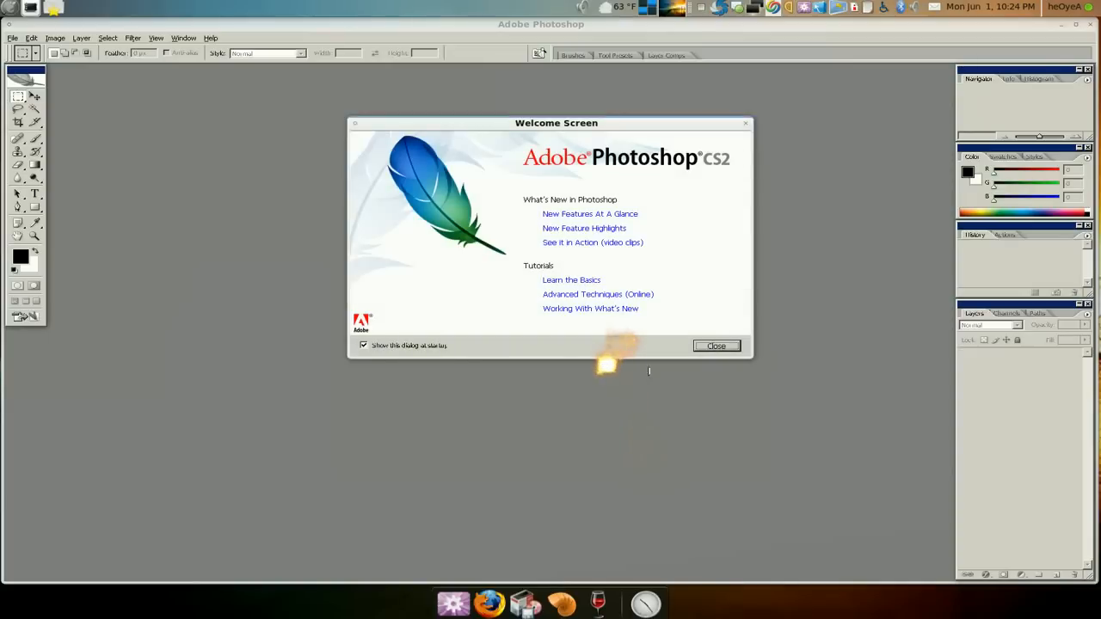
Step: Close the Welcome Screen, disable monthly update checks, and cancel Adobe Updater's downloads
left_click(716, 346)
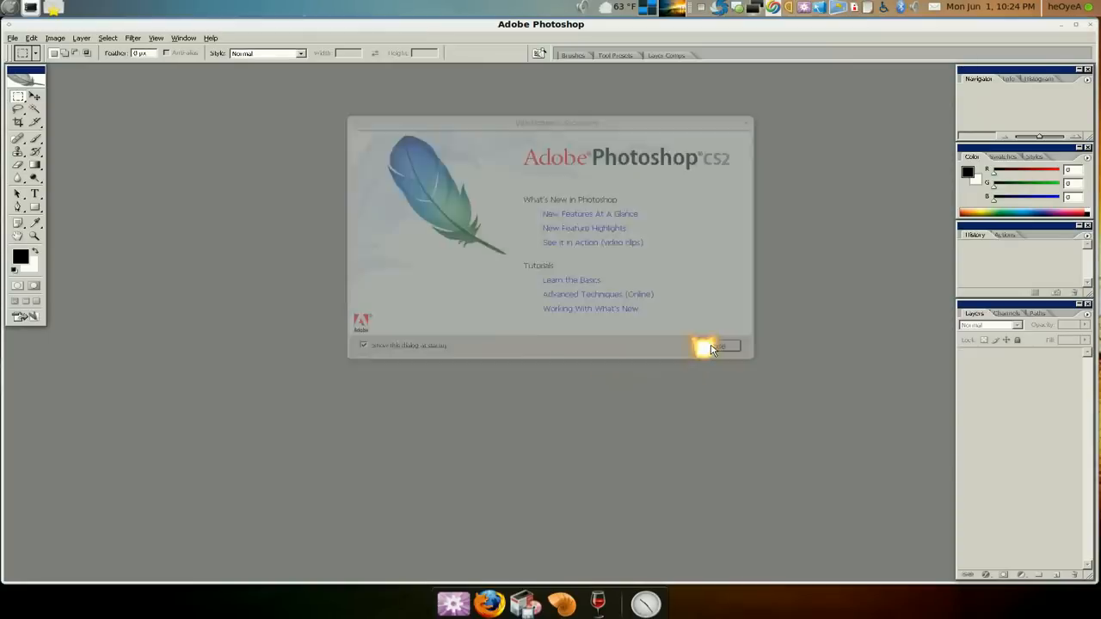
left_click(716, 346)
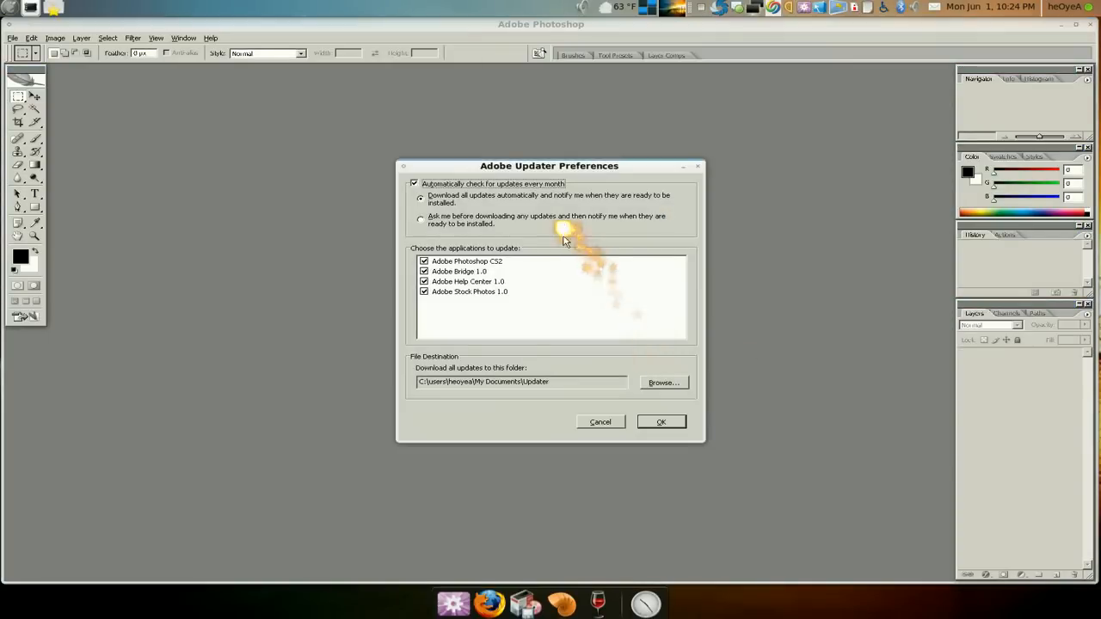
mouse_move(652, 357)
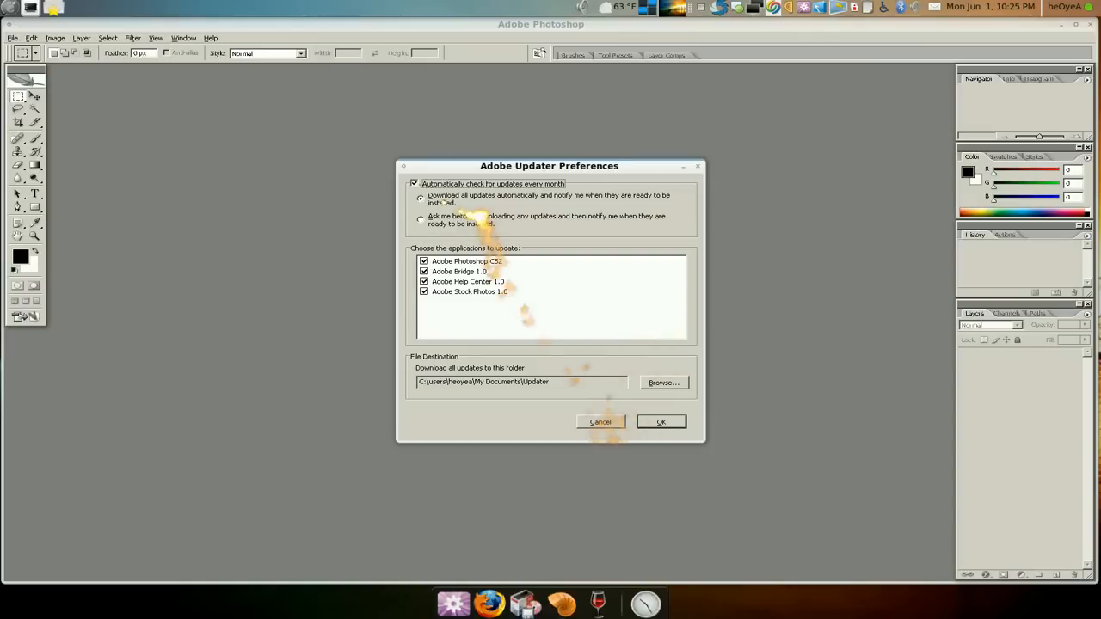
left_click(415, 182)
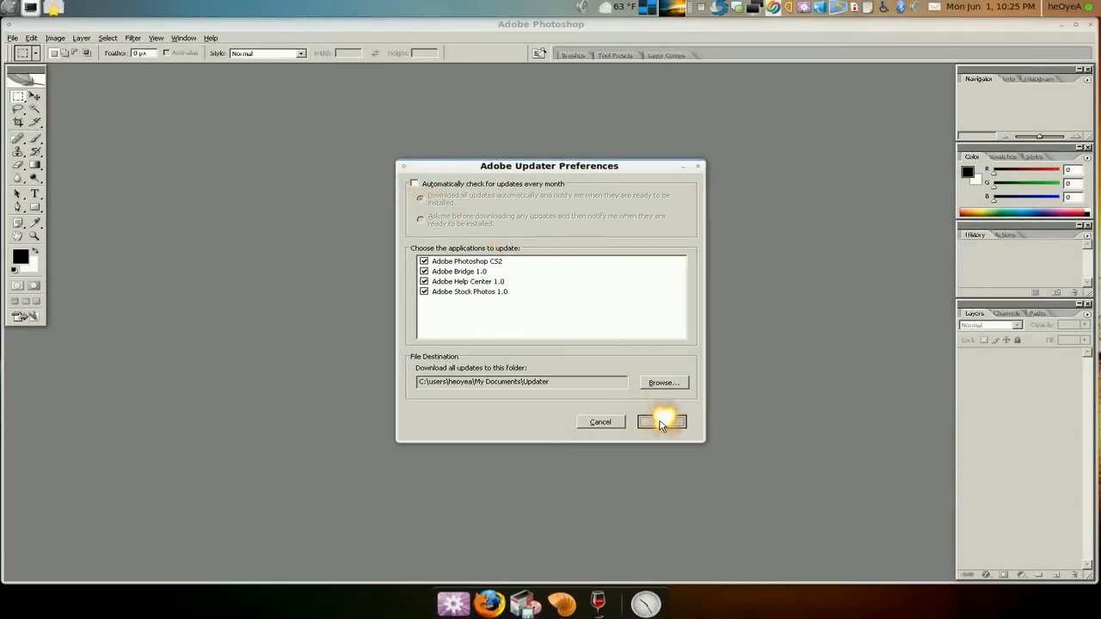
left_click(662, 422)
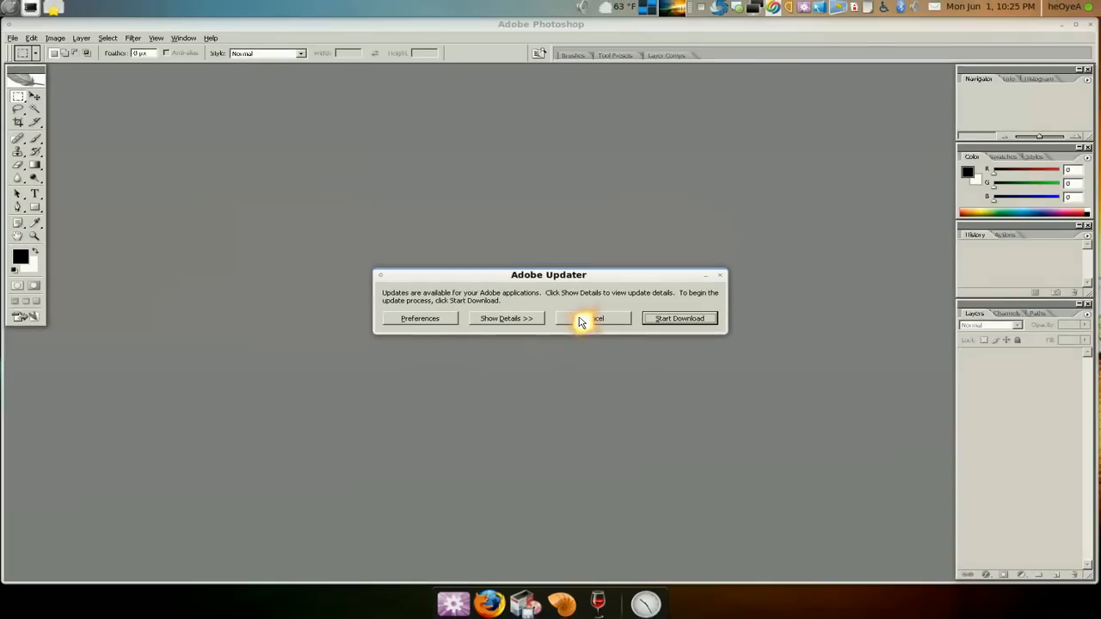
left_click(593, 318)
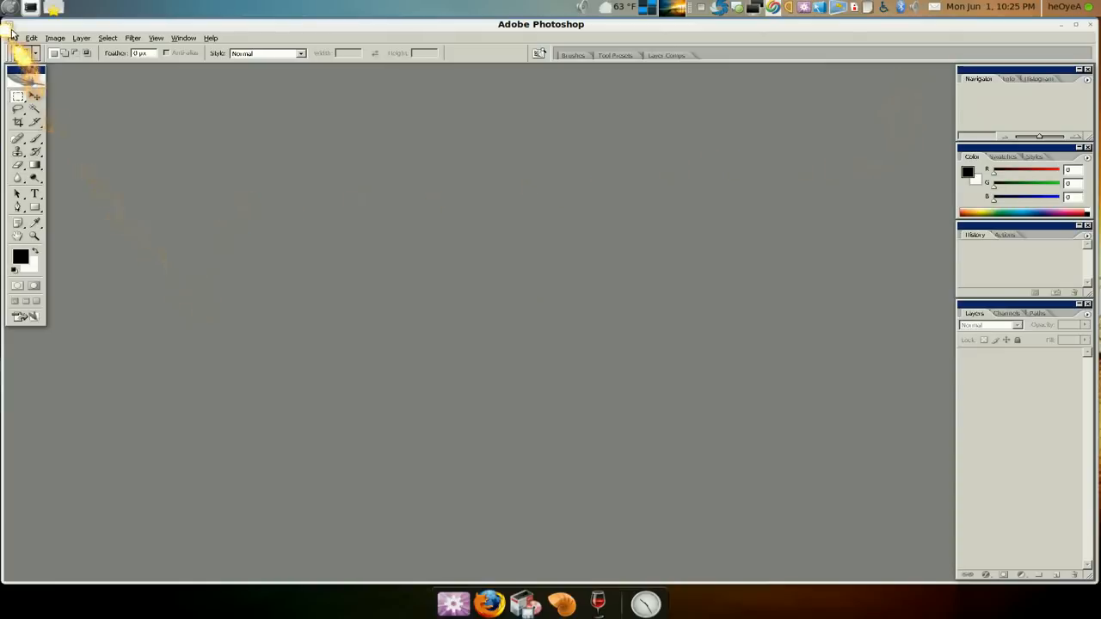
Step: Create a new document with 60 pt 'HI Tubers' in a blue gradient style, plus a new layer
left_click(13, 37)
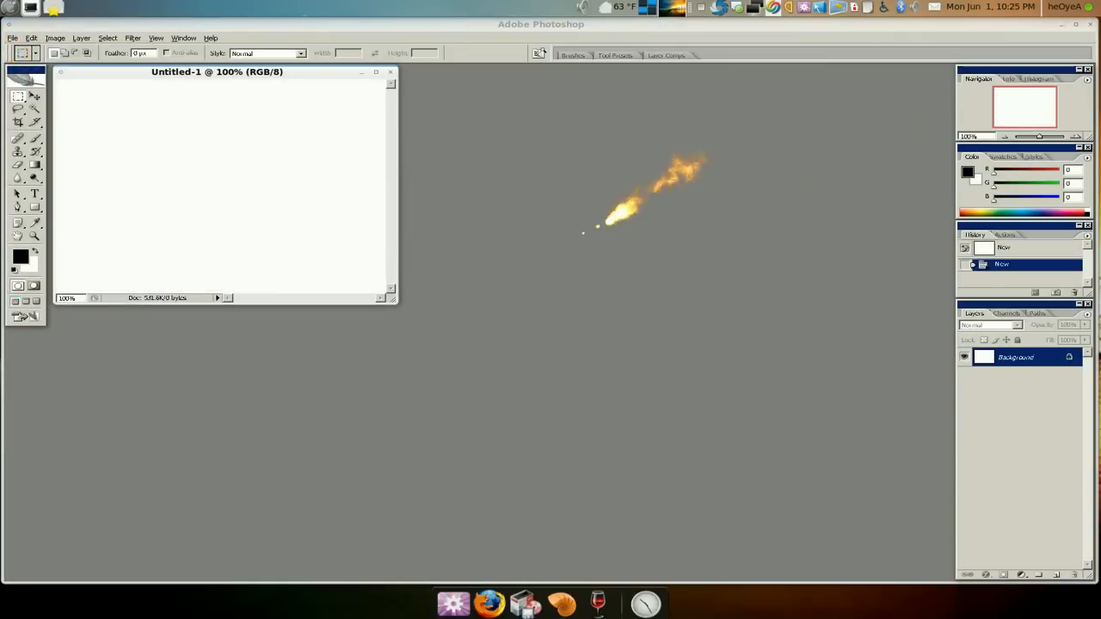
left_click_drag(396, 294, 546, 365)
type("Hi Tubers")
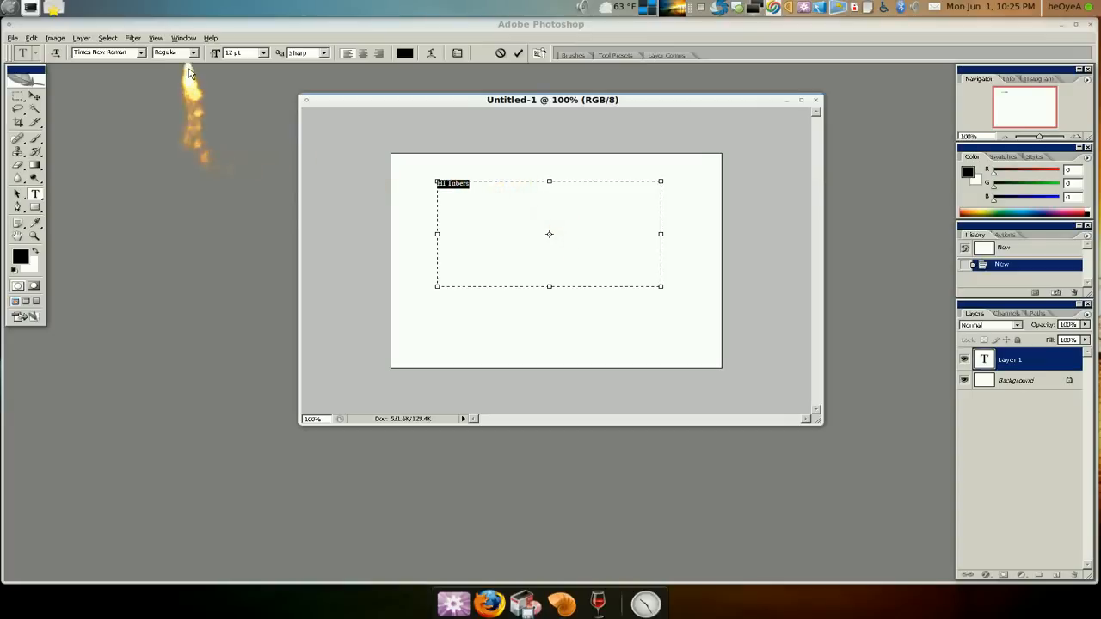
left_click(262, 53)
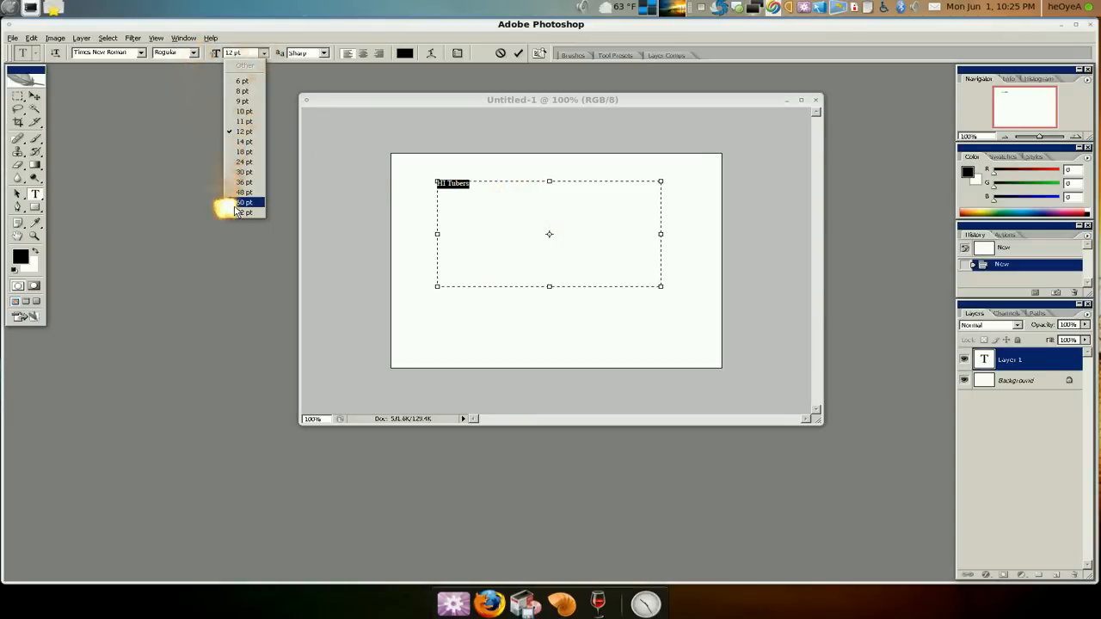
left_click(245, 202)
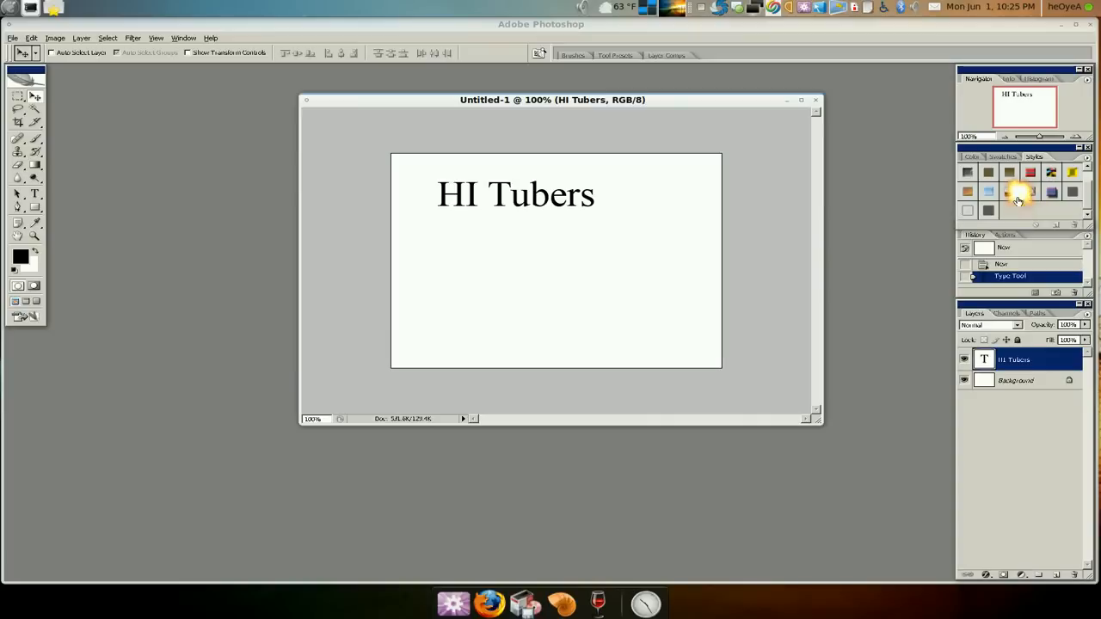
left_click(1051, 192)
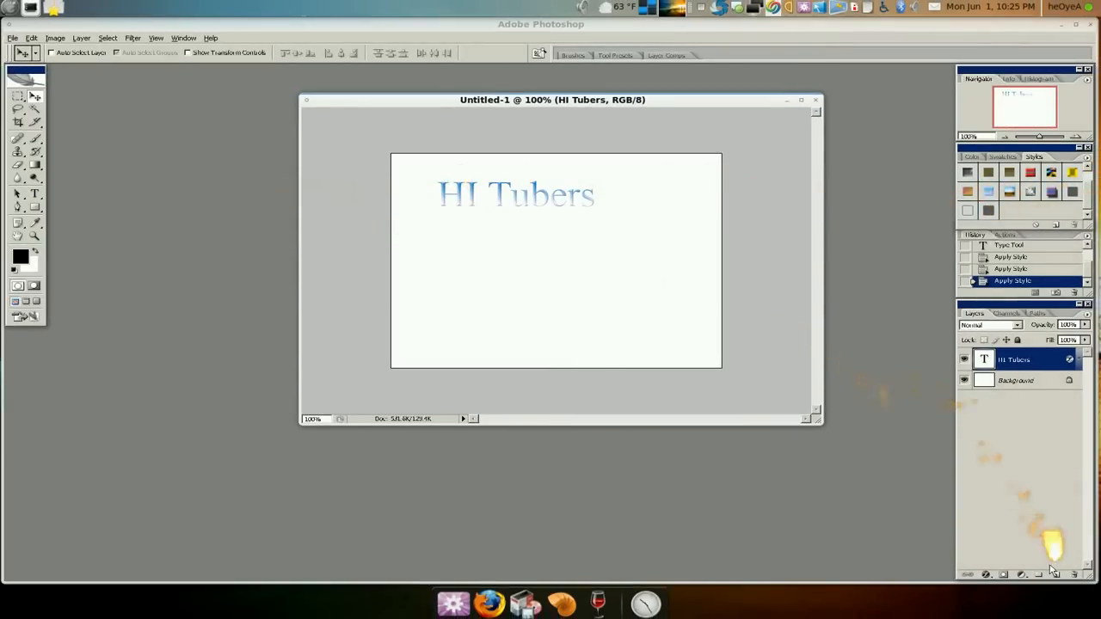
left_click(1052, 575)
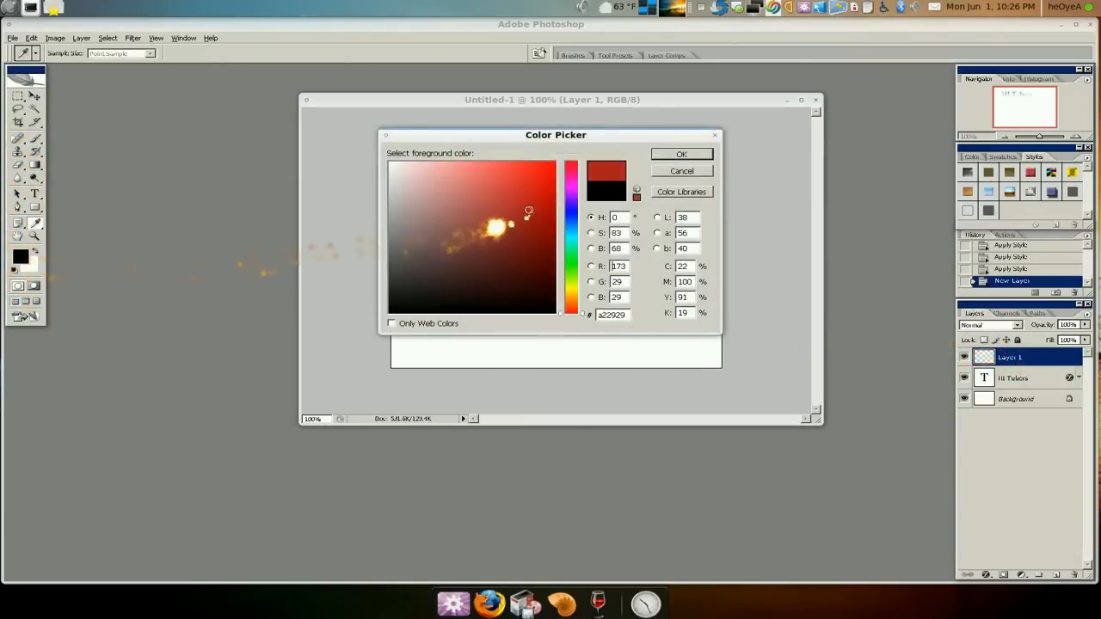
Step: Confirm red as the foreground colour in the Color Picker for painting
left_click(681, 153)
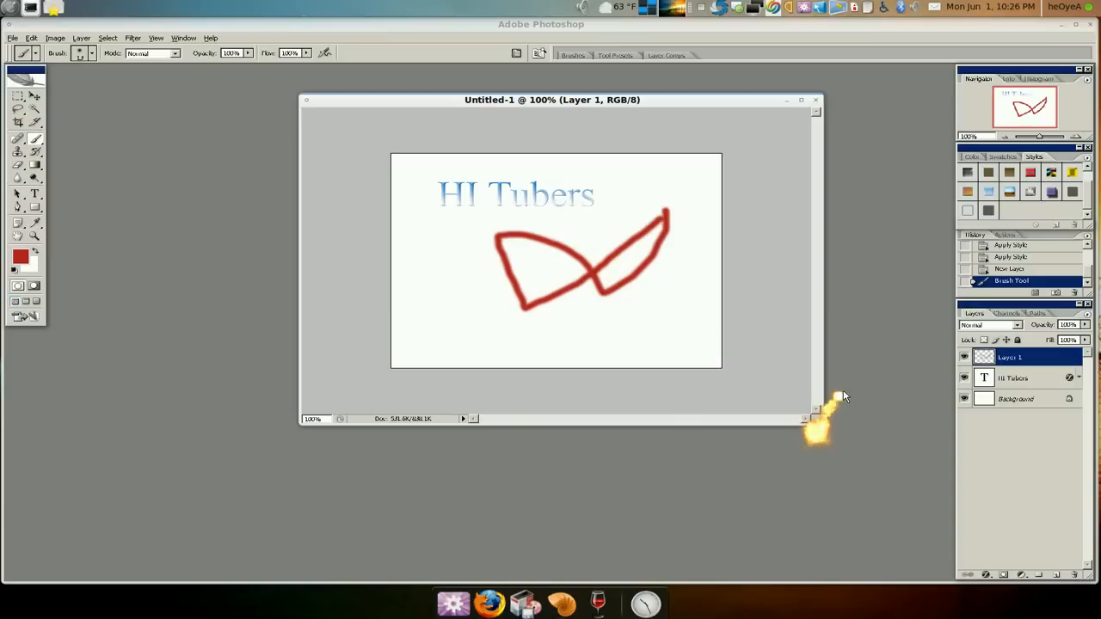
mouse_move(867, 445)
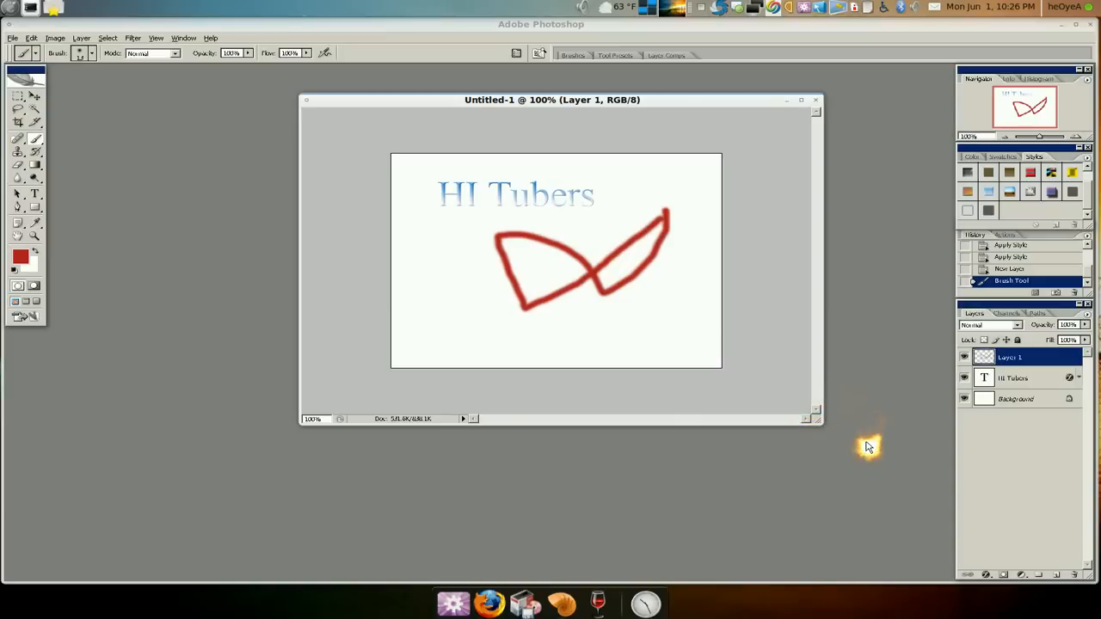
mouse_move(867, 444)
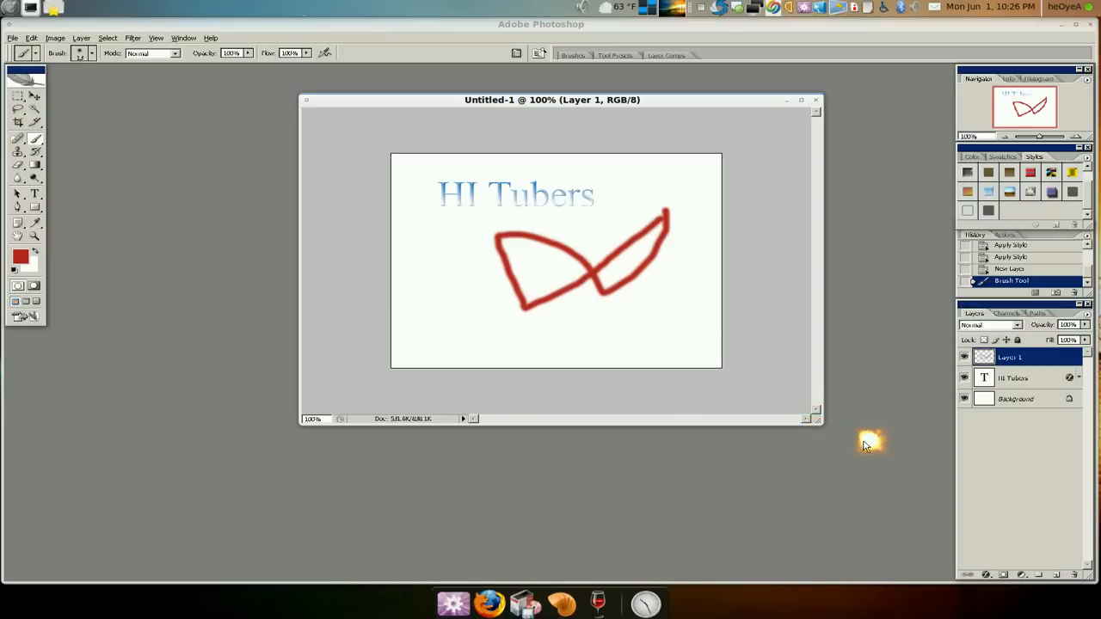
mouse_move(867, 454)
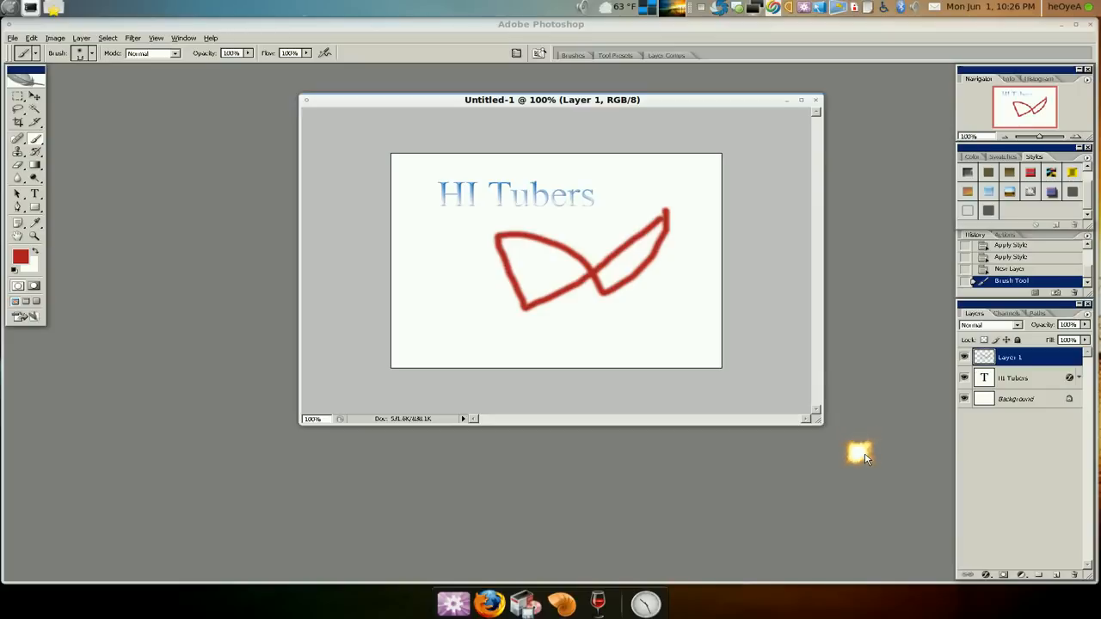
mouse_move(876, 519)
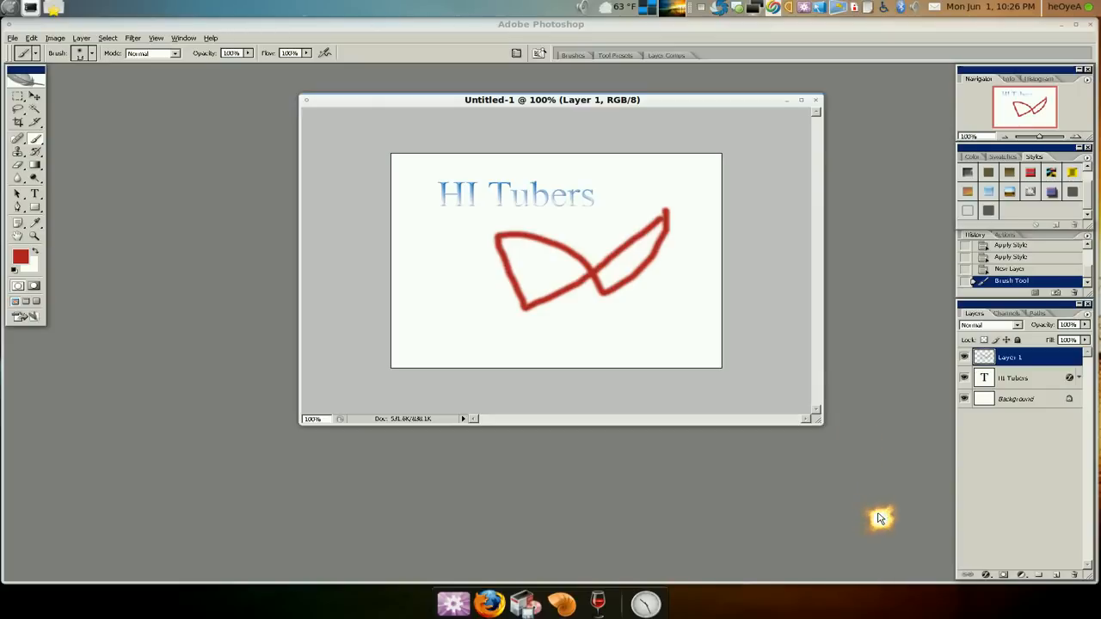
mouse_move(881, 516)
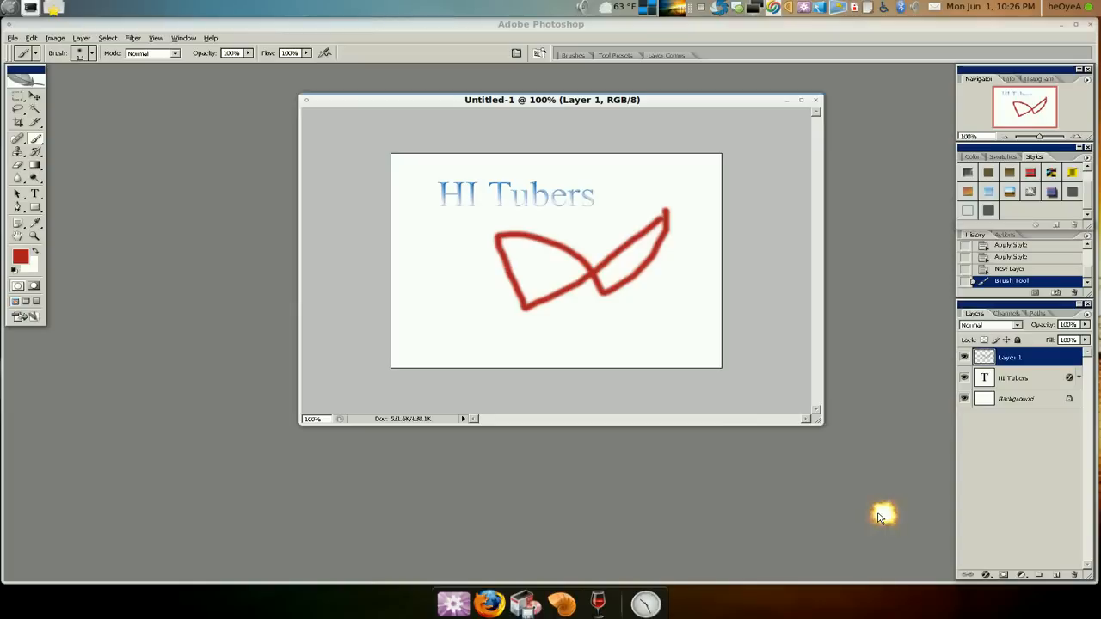
mouse_move(112, 409)
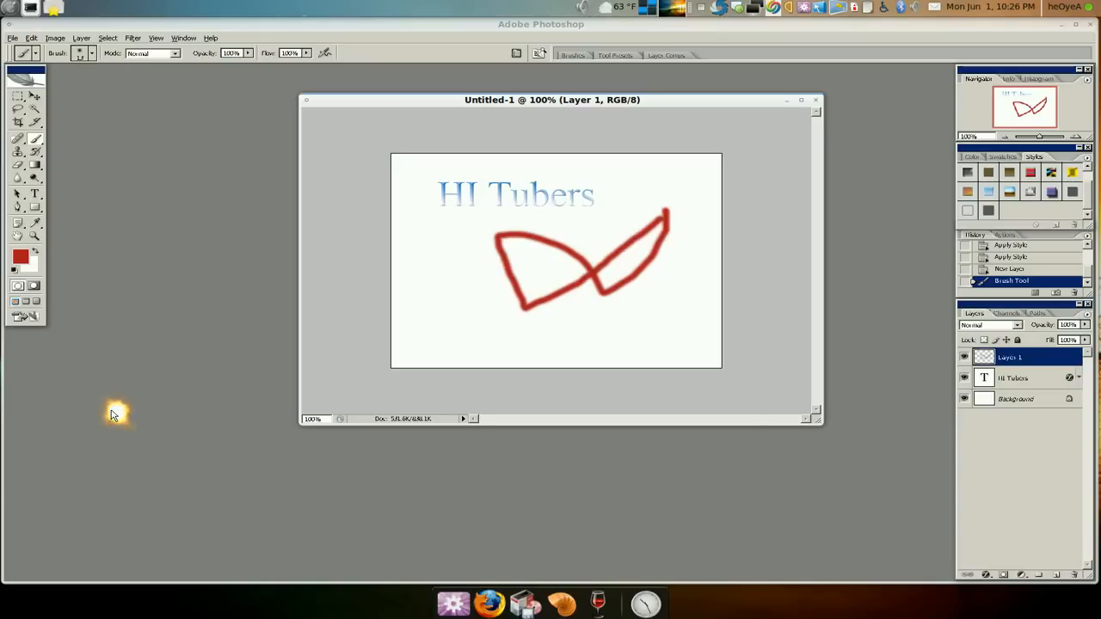
mouse_move(114, 411)
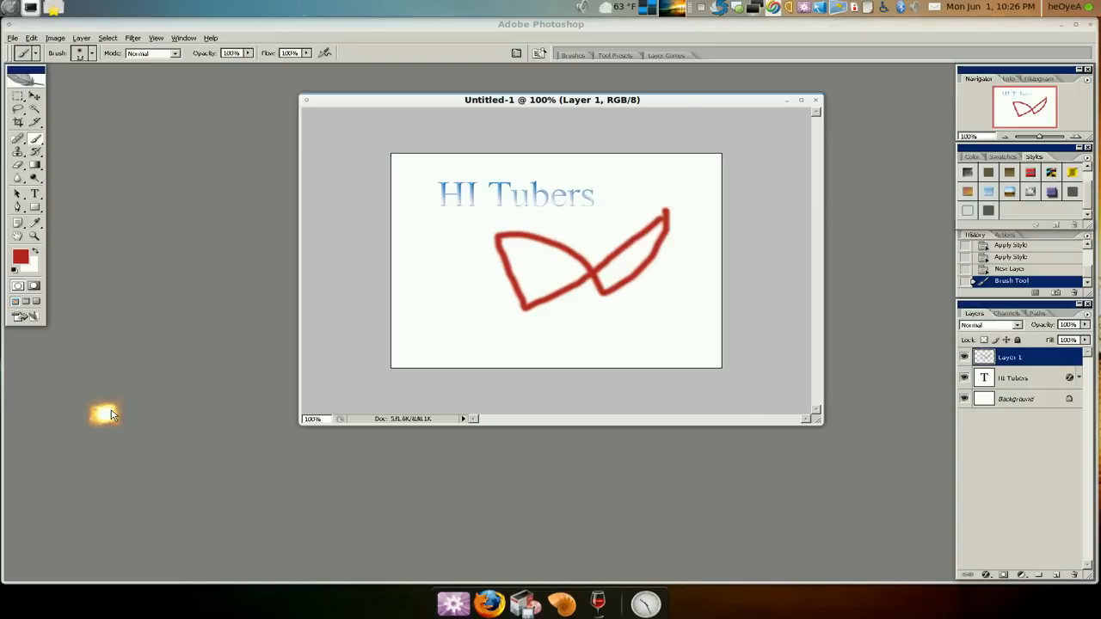
mouse_move(110, 417)
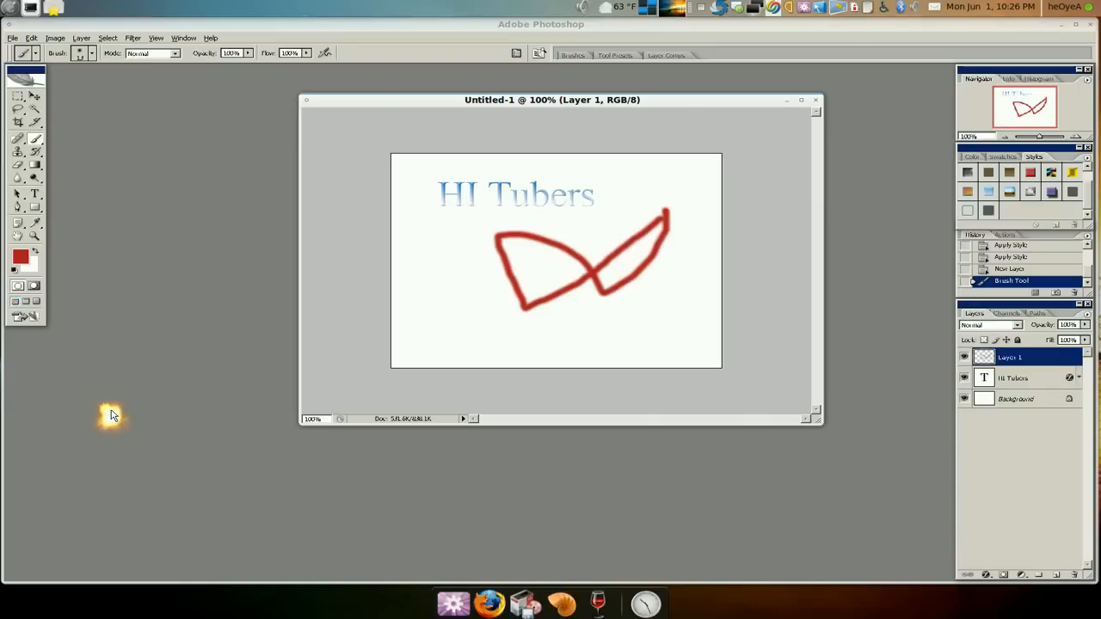
mouse_move(116, 413)
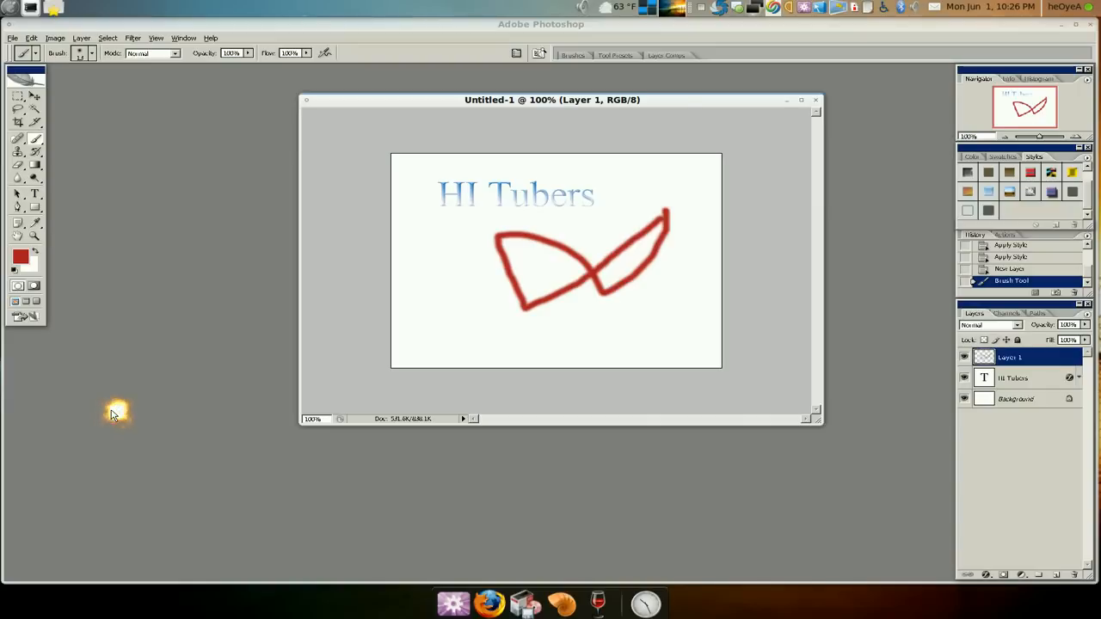